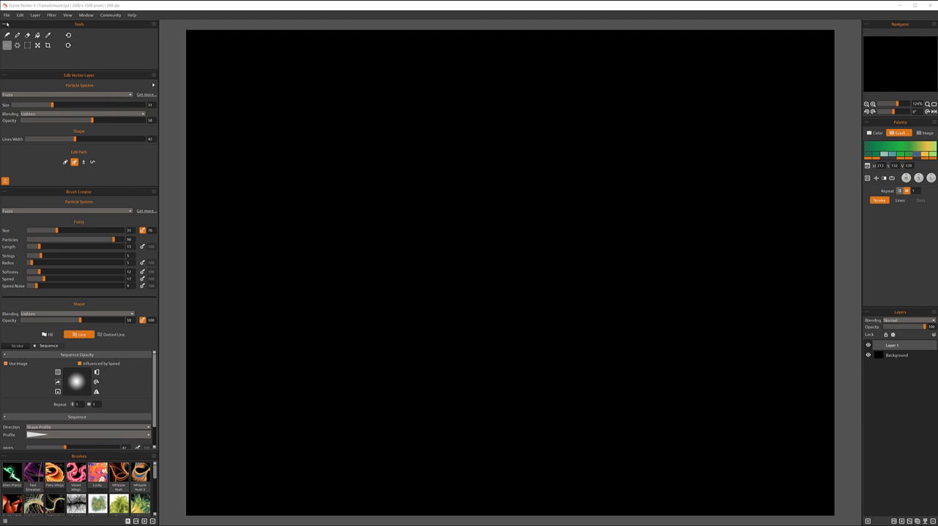
# Create a new canvas via File > New, keeping the default canvas settings.
pyautogui.click(6, 14)
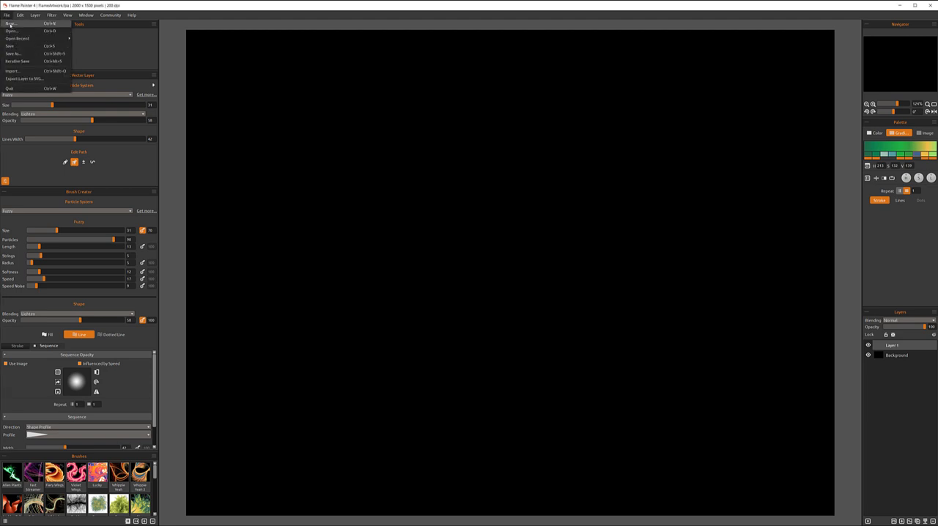
pyautogui.click(8, 24)
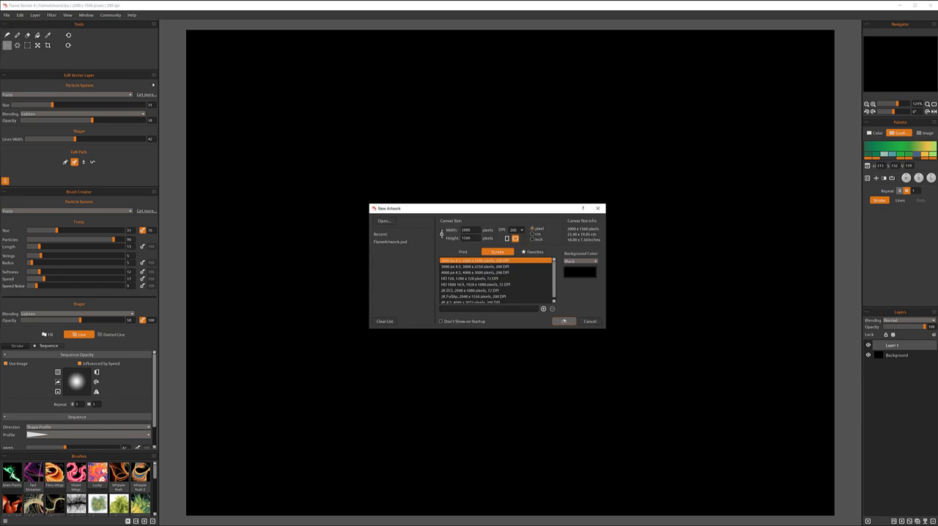
pyautogui.click(564, 320)
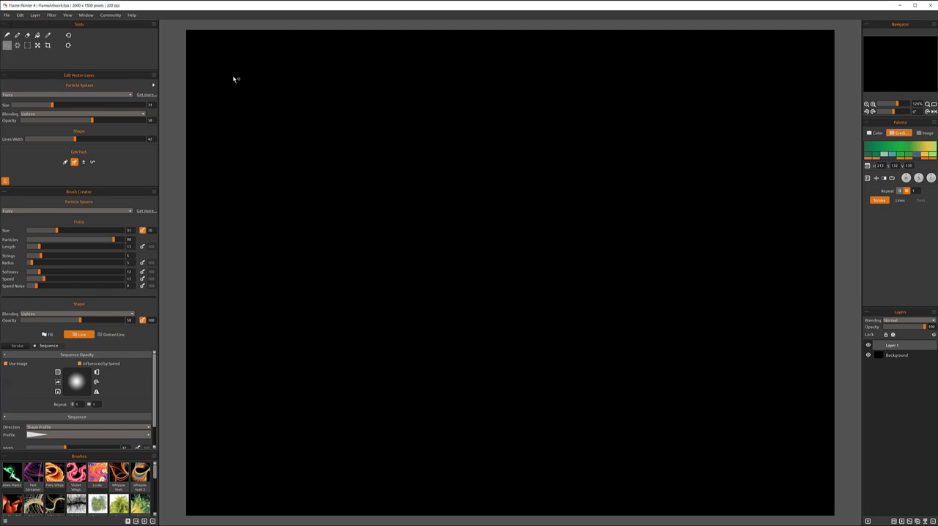
pyautogui.moveTo(487, 256)
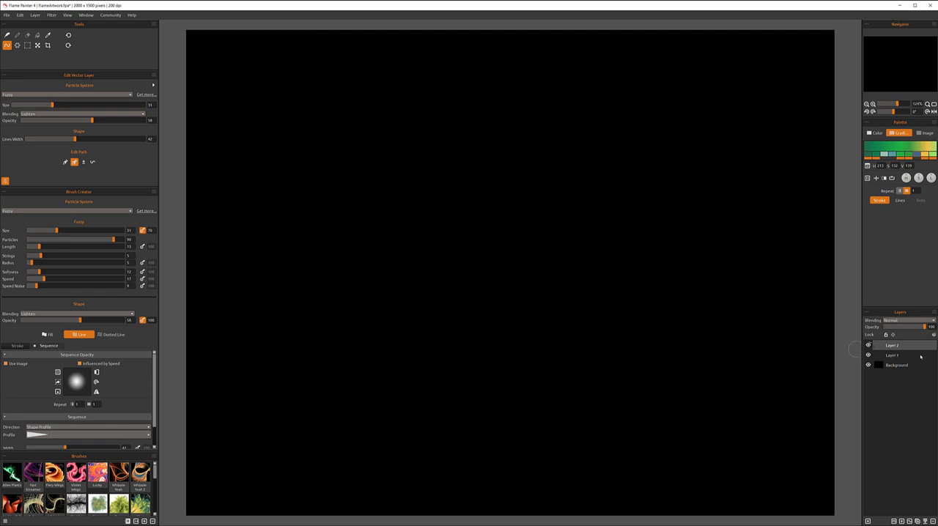
pyautogui.moveTo(278, 208)
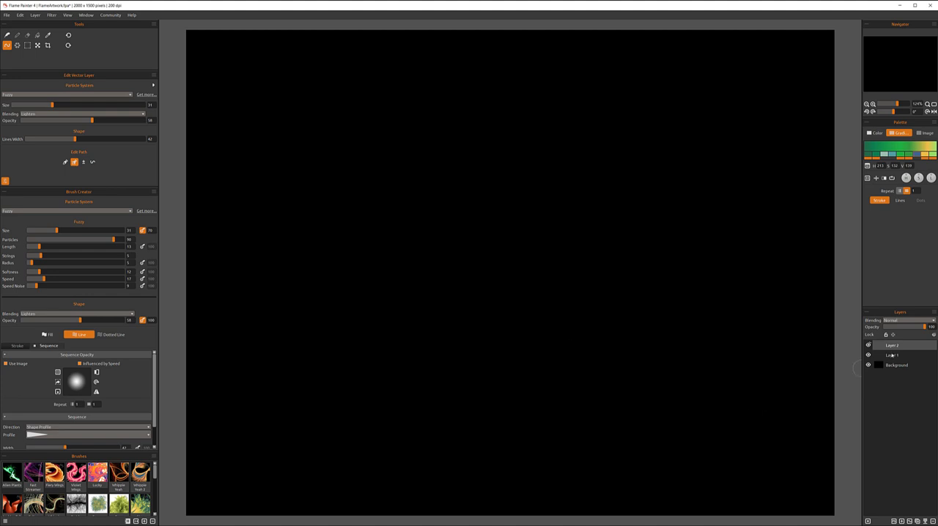
# Choose a different flame brush and paint green strokes along a wavy path.
pyautogui.click(890, 354)
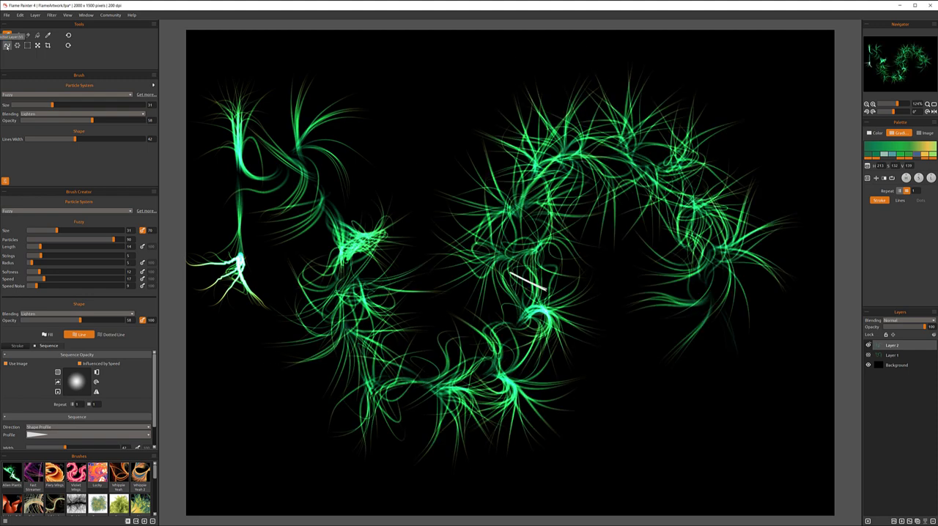
pyautogui.click(7, 44)
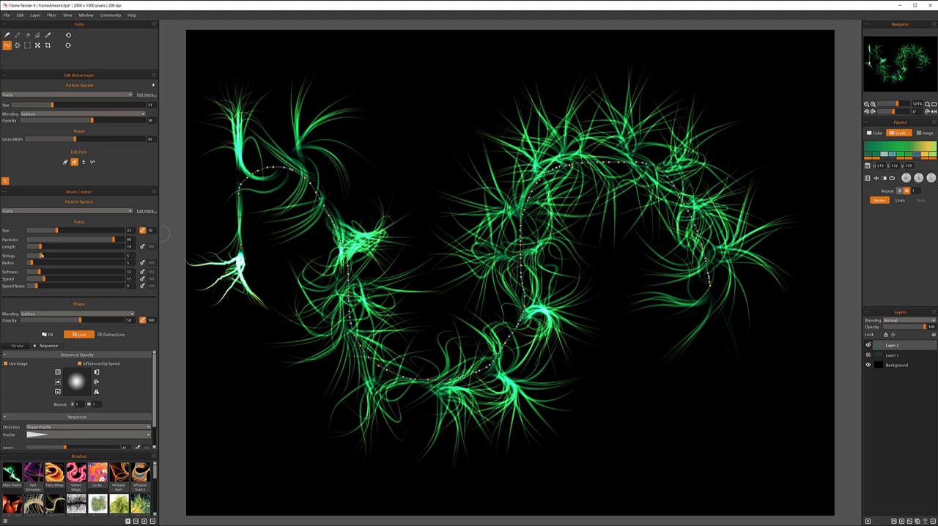
pyautogui.moveTo(38, 246); pyautogui.dragTo(76, 246)
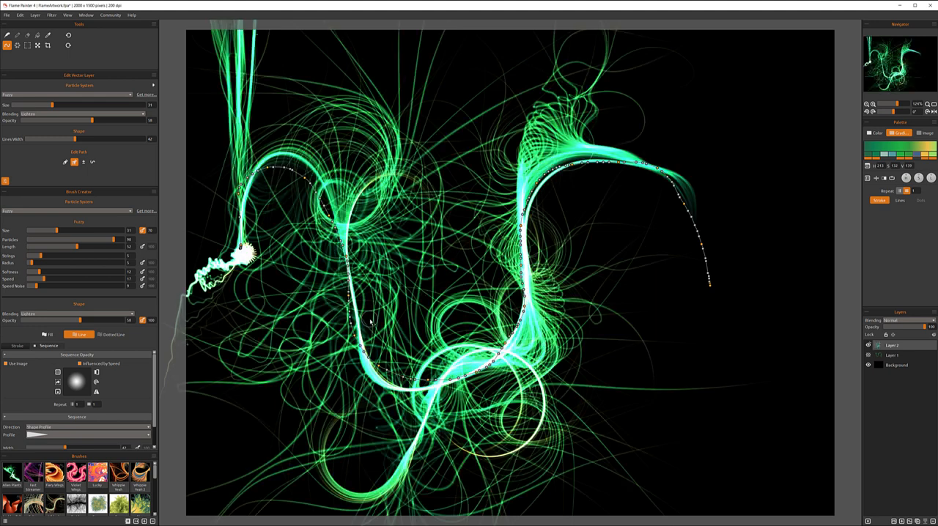
pyautogui.moveTo(80, 246); pyautogui.dragTo(70, 246)
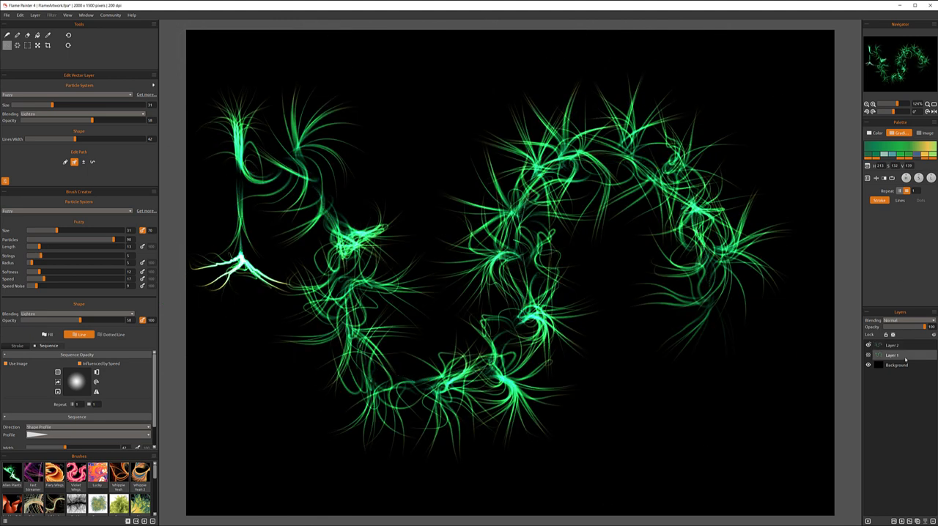
# Select the extra layer in the Layers panel and delete it.
pyautogui.click(868, 344)
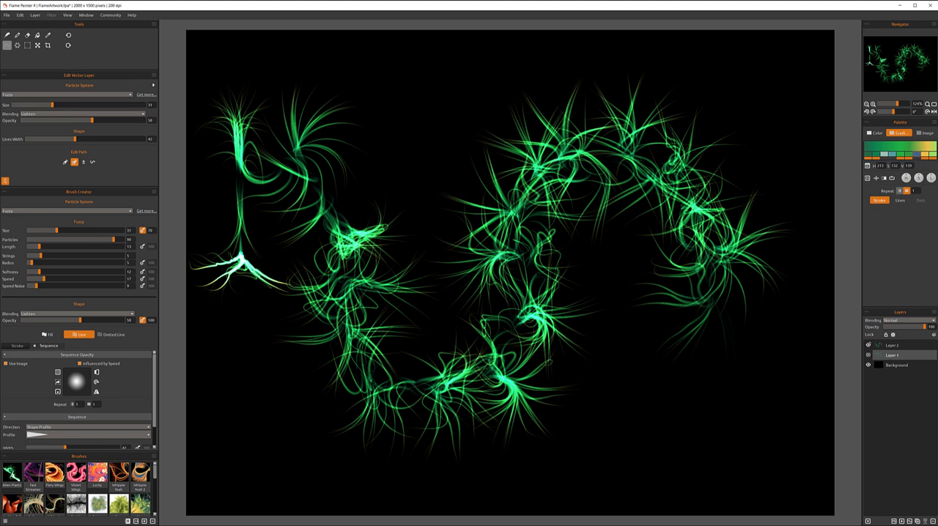
pyautogui.click(892, 346)
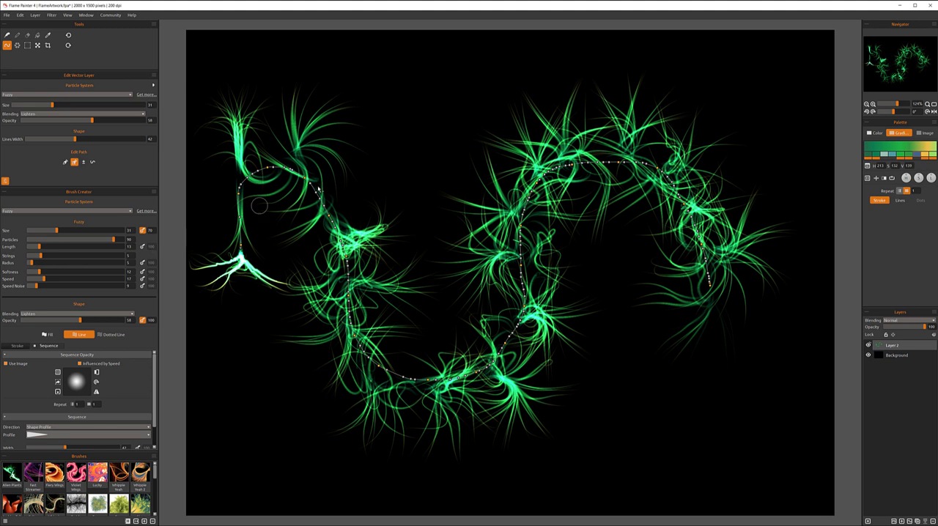
pyautogui.moveTo(325, 250)
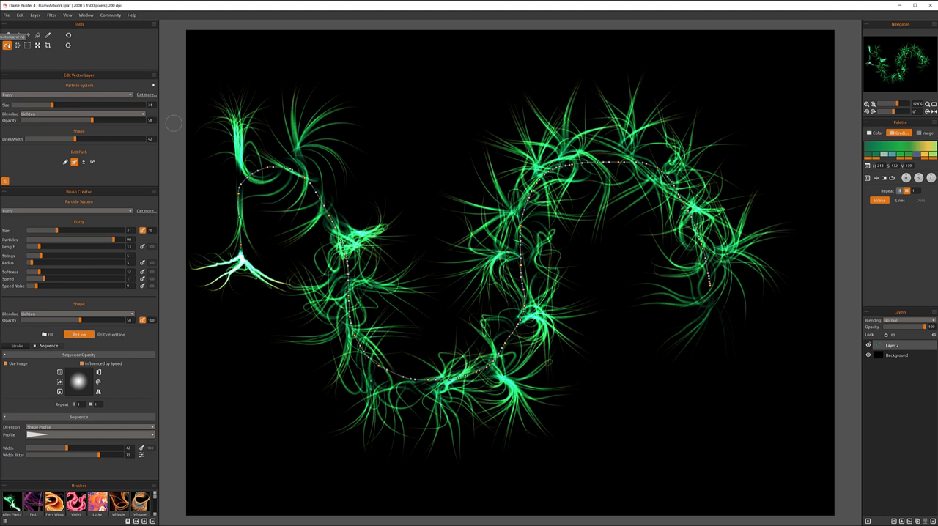
pyautogui.moveTo(687, 106)
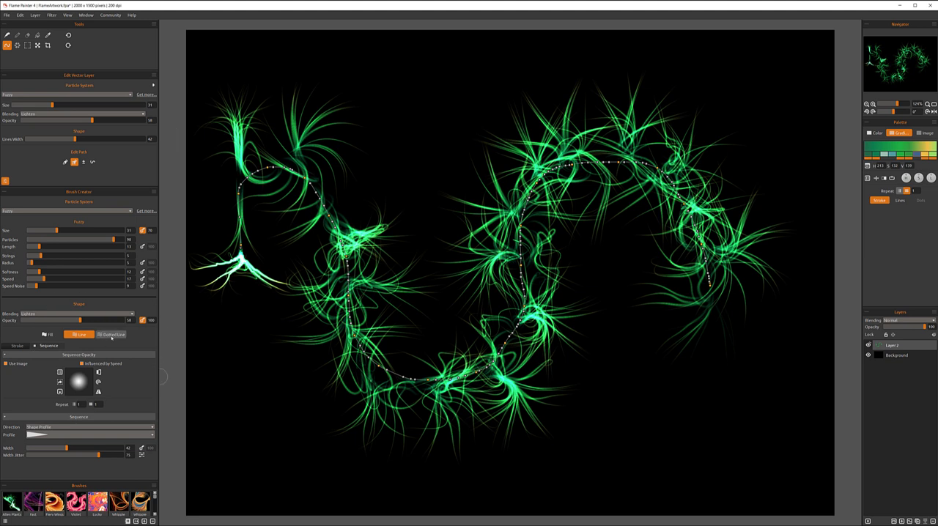
# Switch the brush shape mode to square particles so the stroke re-renders.
pyautogui.click(111, 336)
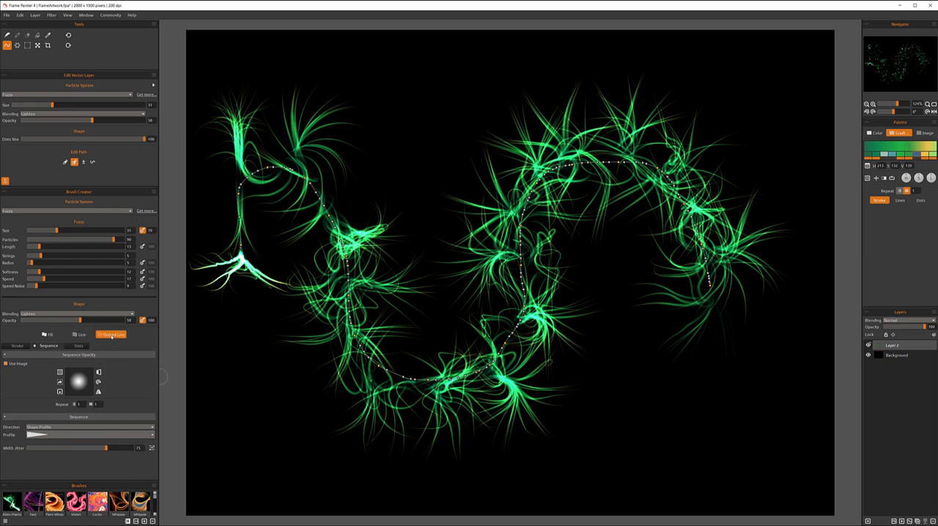
pyautogui.click(111, 334)
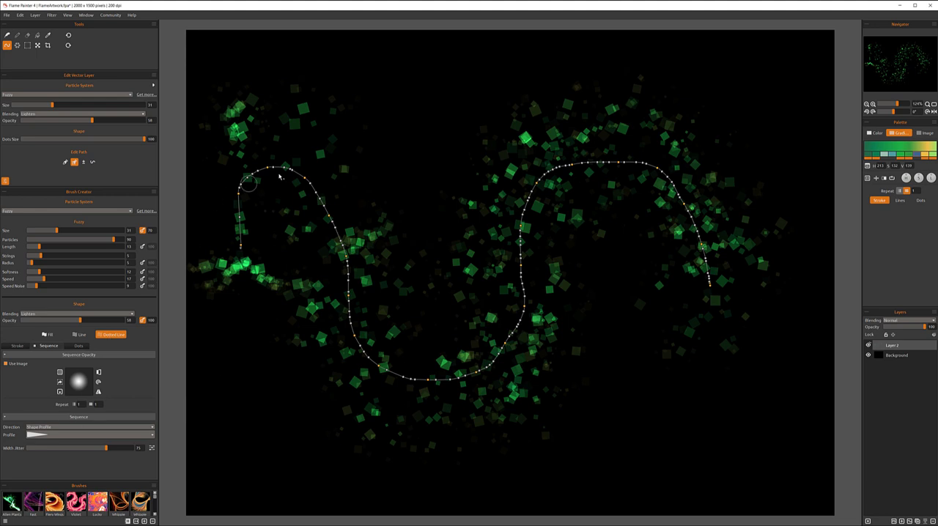
pyautogui.moveTo(295, 350)
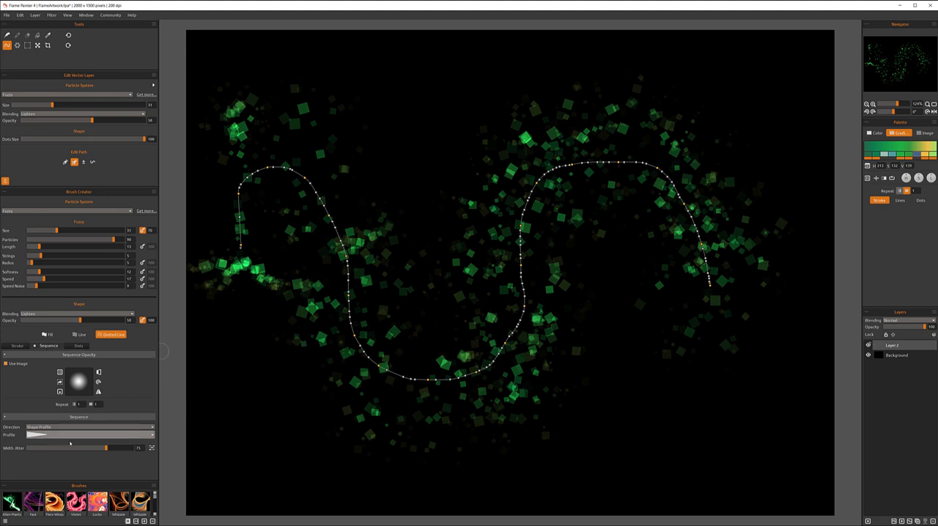
pyautogui.click(79, 346)
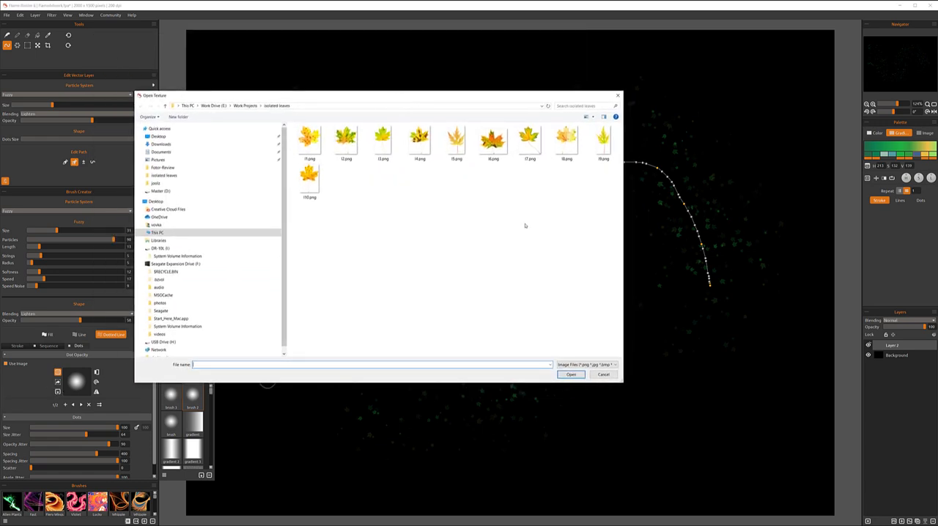
# Browse the open-image dialog to the folder of isolated leaf pictures.
pyautogui.click(381, 139)
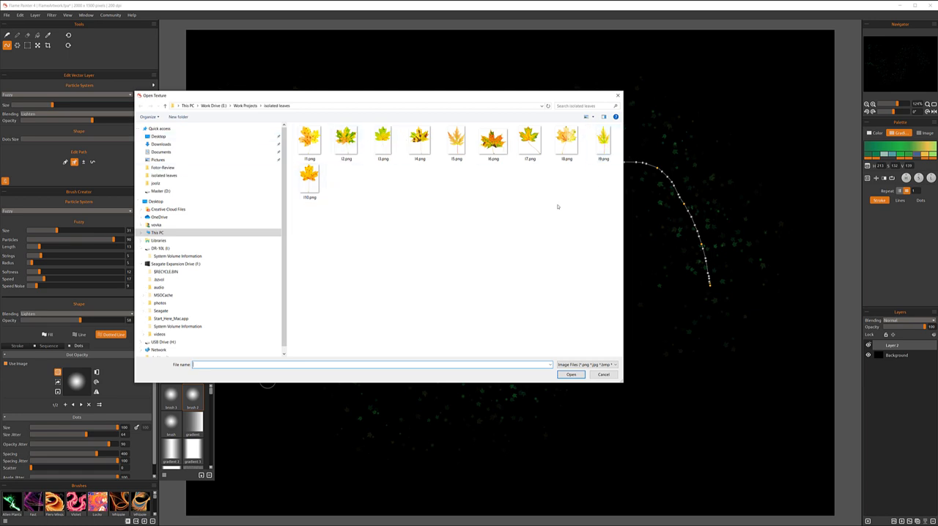
pyautogui.moveTo(629, 82)
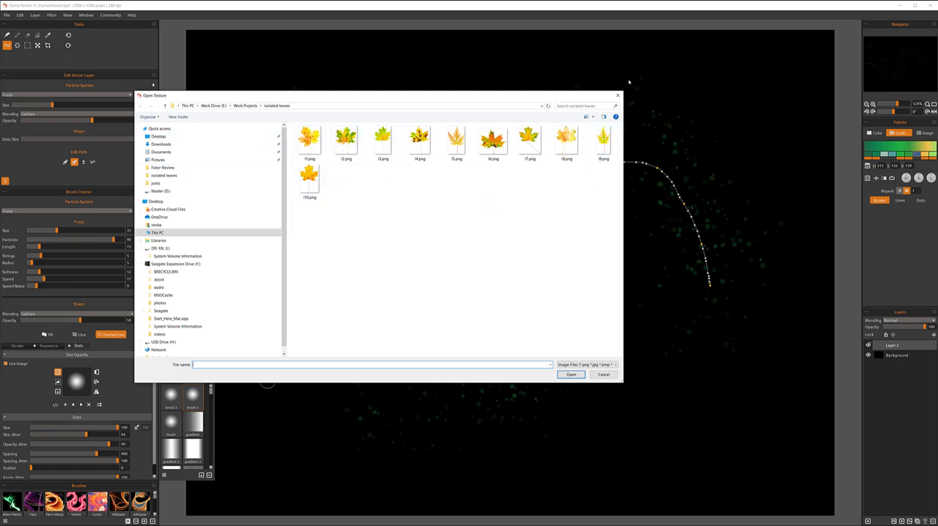
pyautogui.moveTo(412, 168)
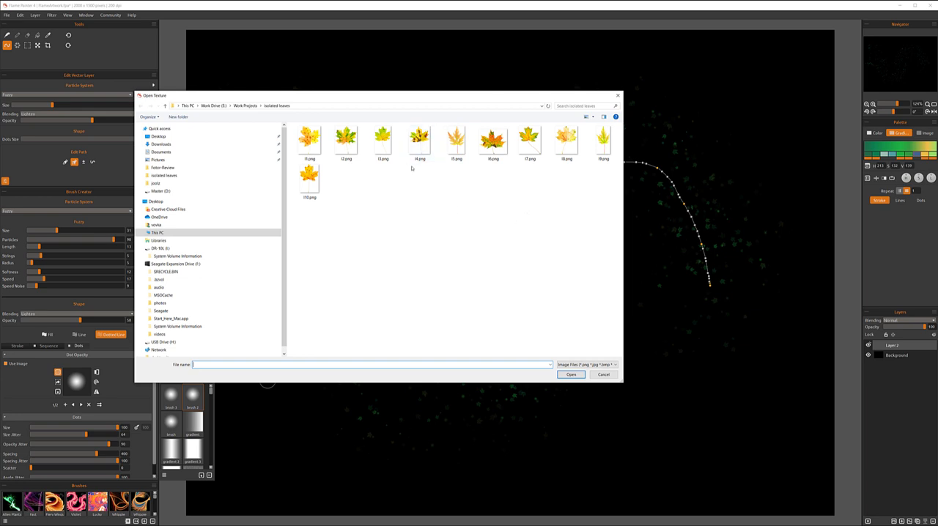
pyautogui.moveTo(410, 167)
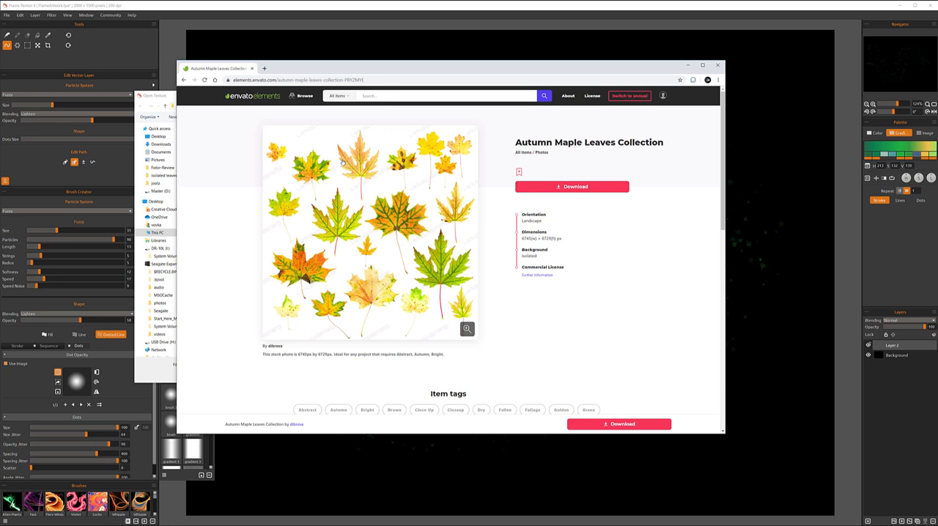
pyautogui.moveTo(454, 149)
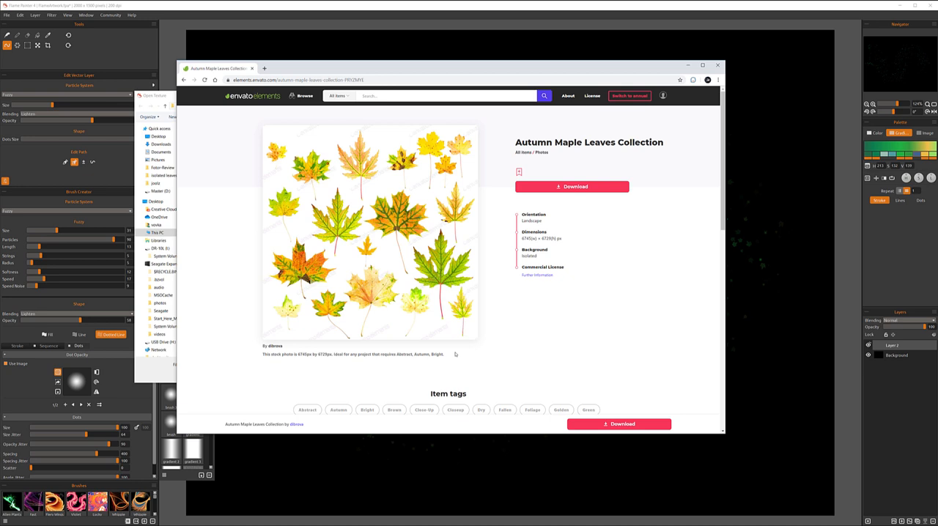
pyautogui.moveTo(378, 151)
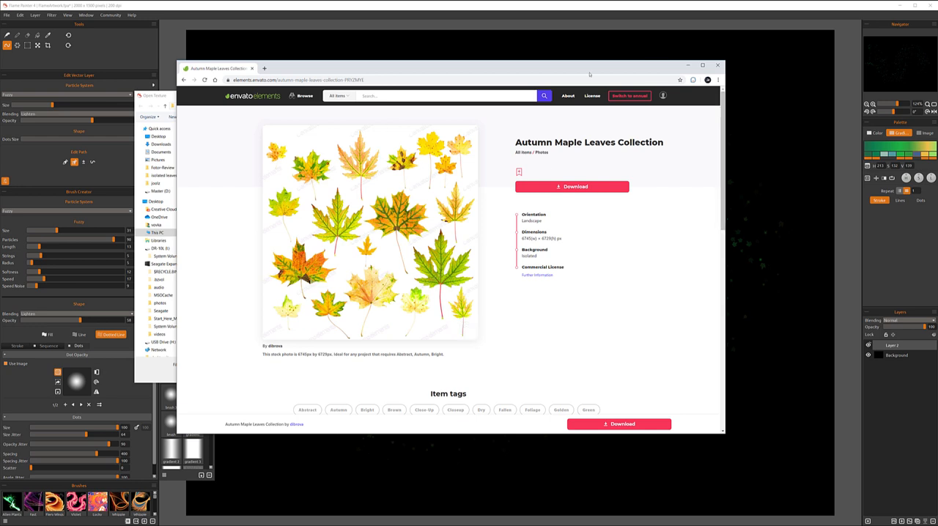
pyautogui.moveTo(416, 240)
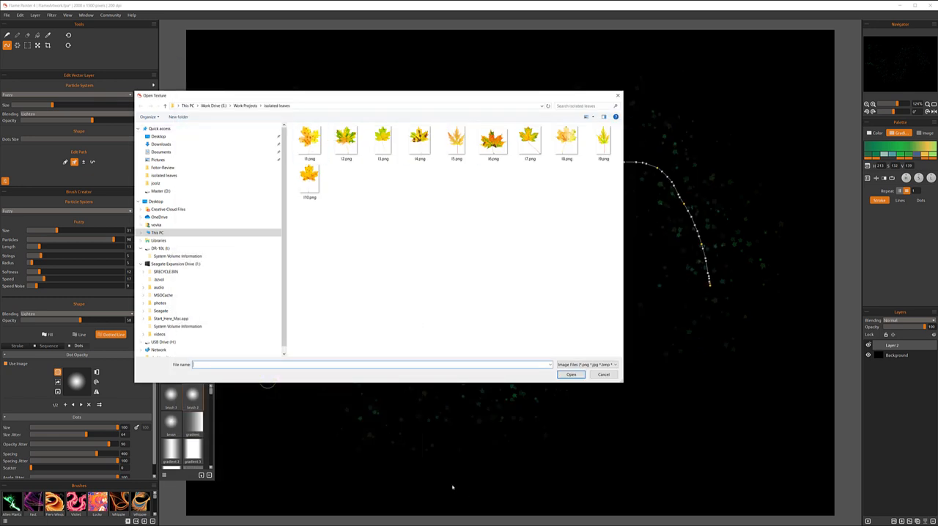
# Return to Flame Painter and reopen the leaf-image Open dialog from the Particle Shape panel.
pyautogui.click(571, 375)
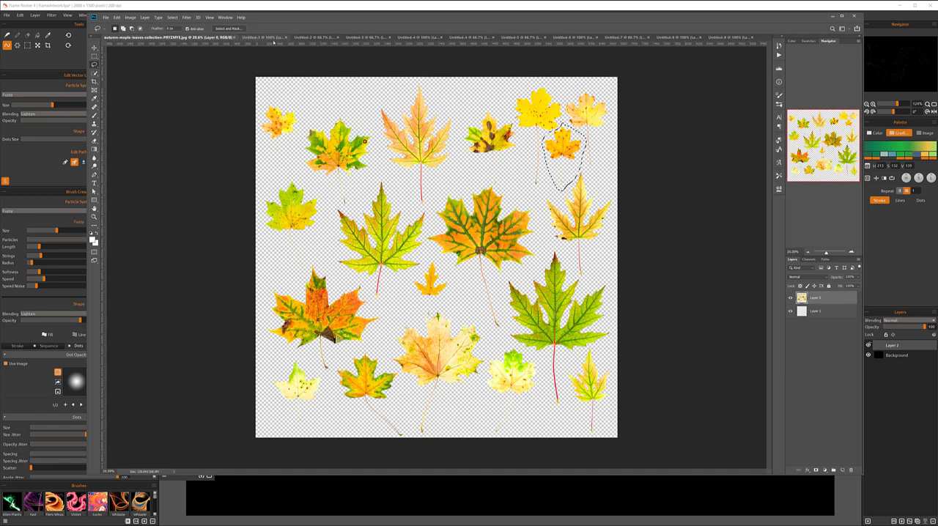
pyautogui.click(286, 38)
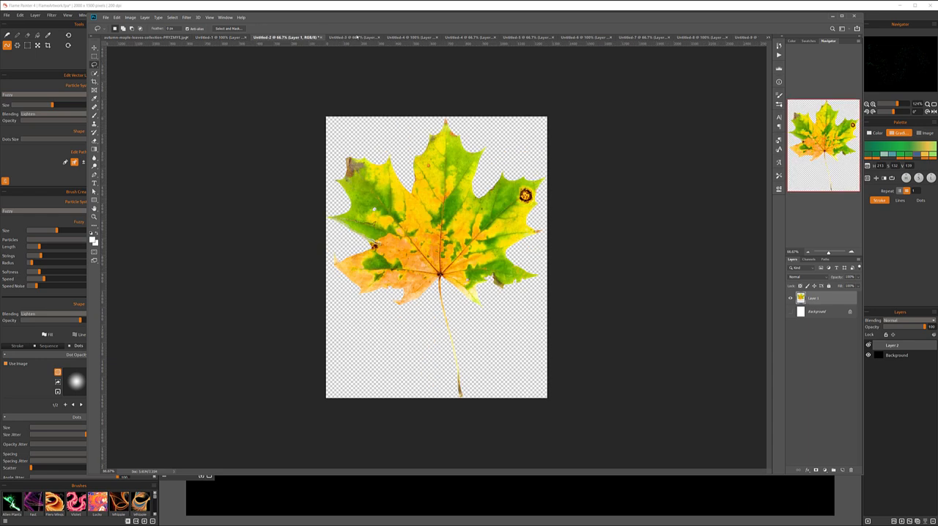
pyautogui.click(340, 38)
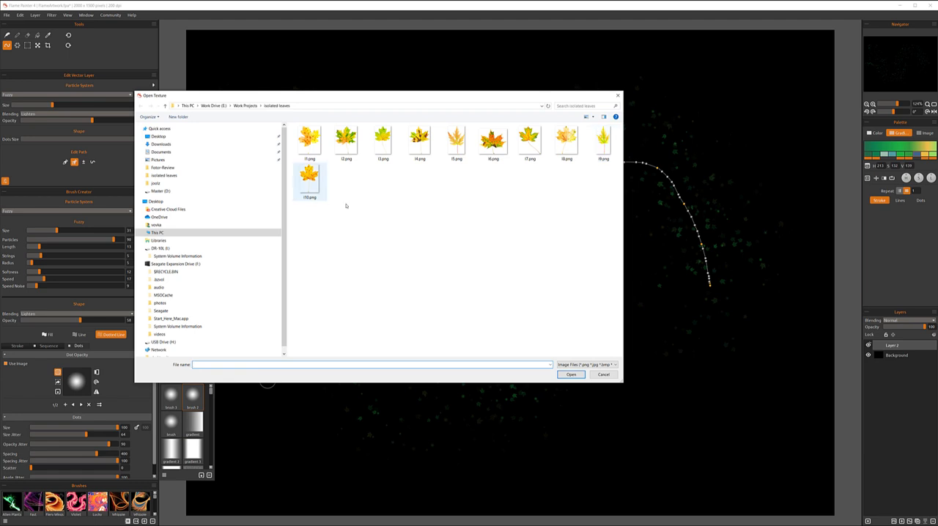
# Load three isolated leaf PNG images one by one as custom particle shapes.
pyautogui.click(345, 141)
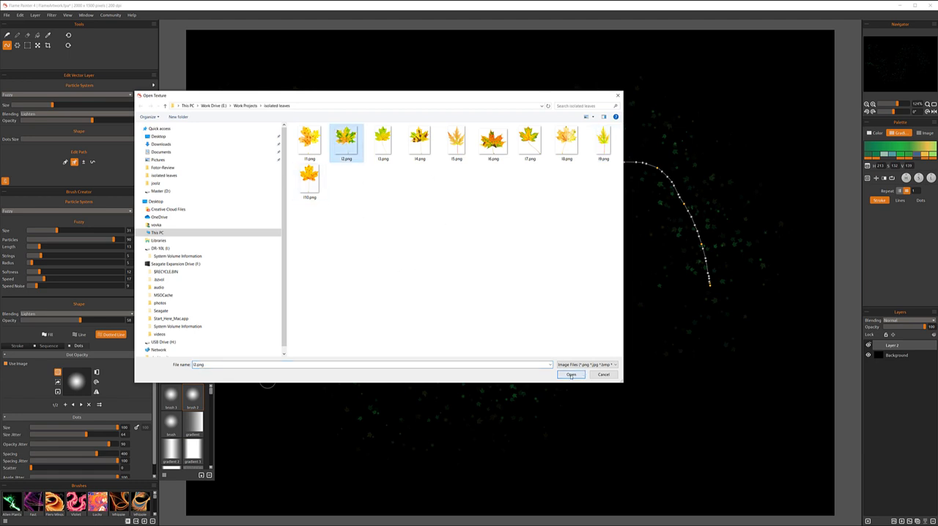
pyautogui.click(571, 375)
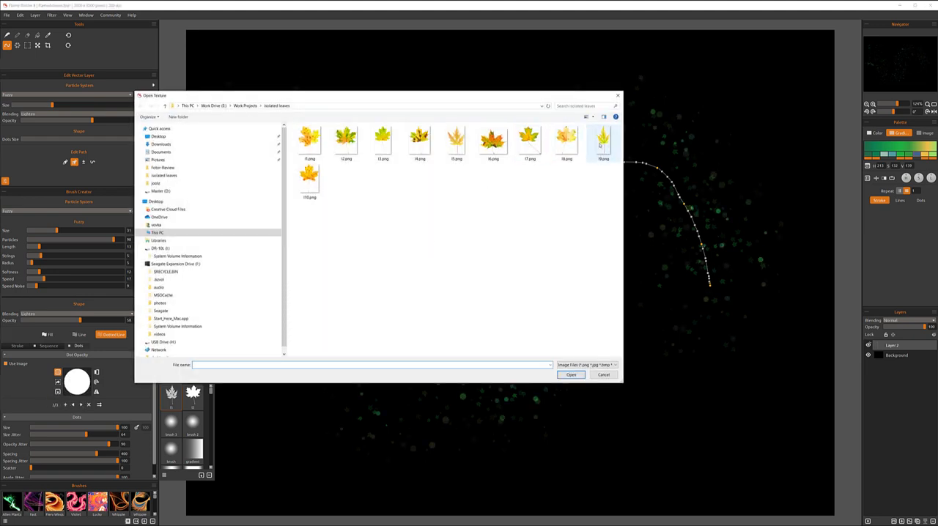
pyautogui.click(571, 375)
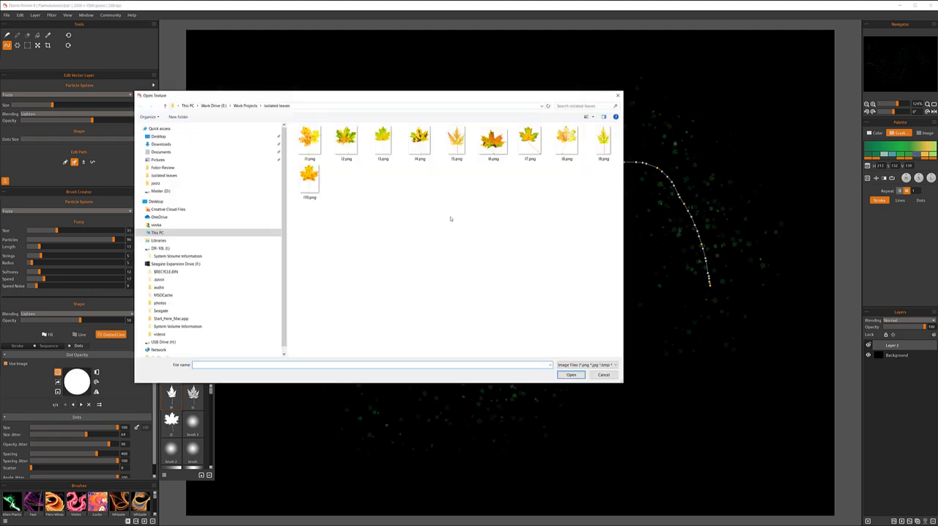
pyautogui.click(492, 139)
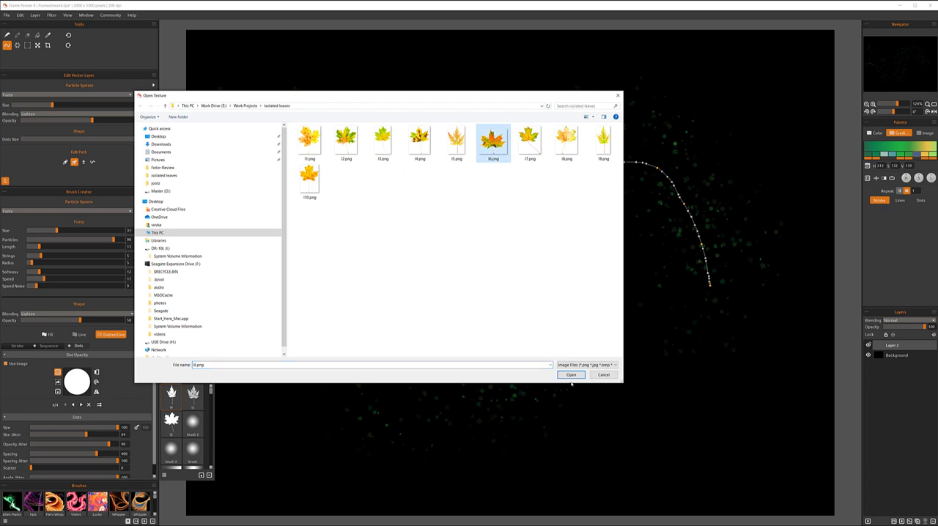
pyautogui.click(571, 375)
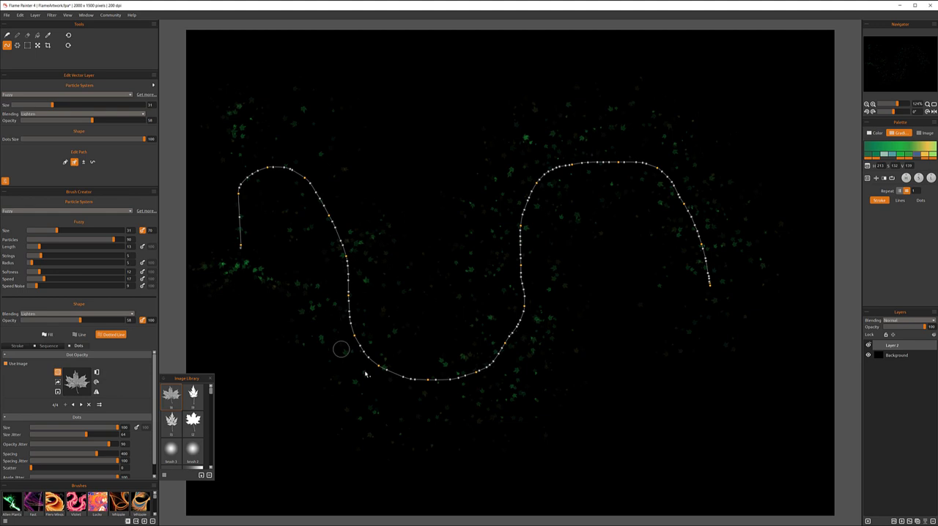
pyautogui.moveTo(720, 275)
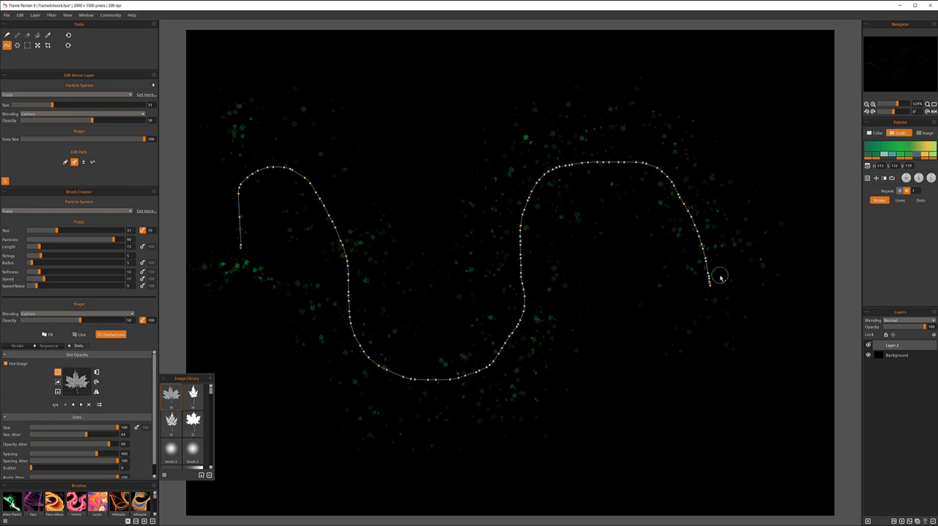
pyautogui.moveTo(228, 412)
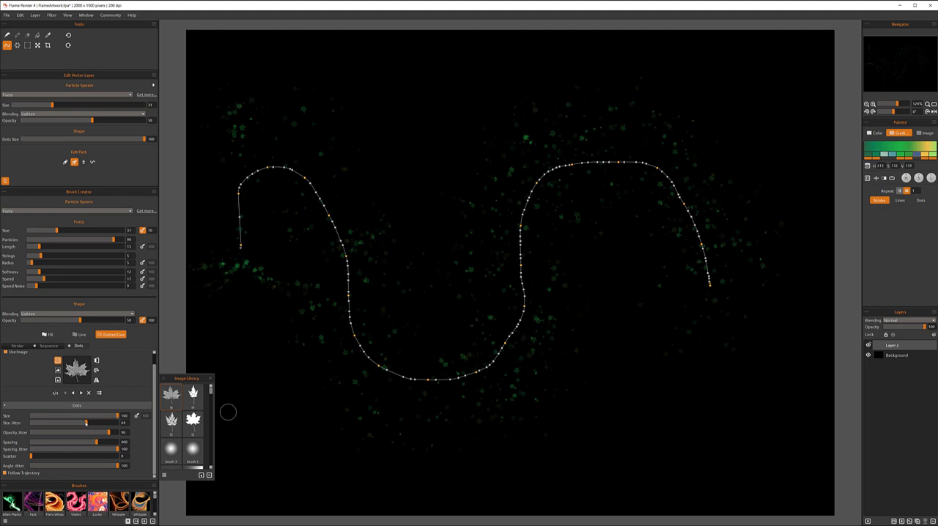
# Increase particle spread and amount so leaves scatter densely around the path.
pyautogui.moveTo(85, 422); pyautogui.dragTo(101, 422)
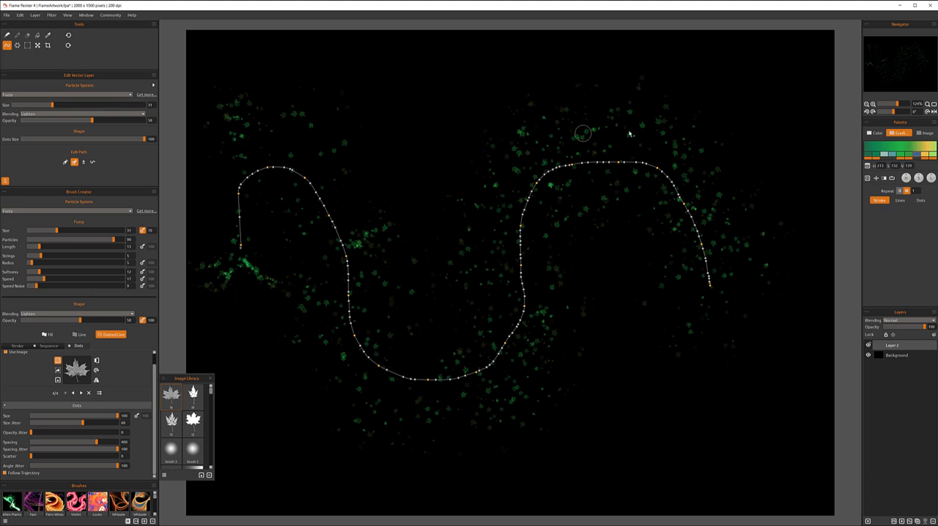
pyautogui.moveTo(208, 369)
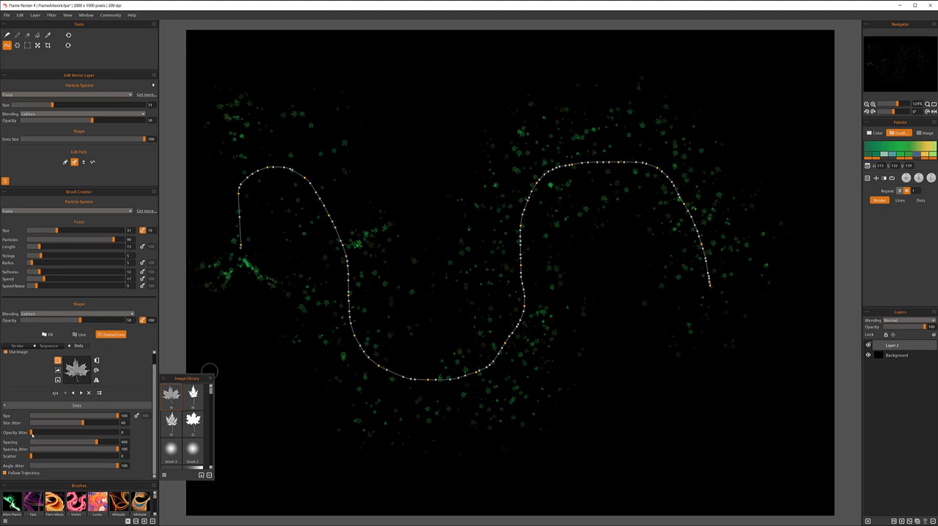
pyautogui.moveTo(44, 432); pyautogui.dragTo(79, 432)
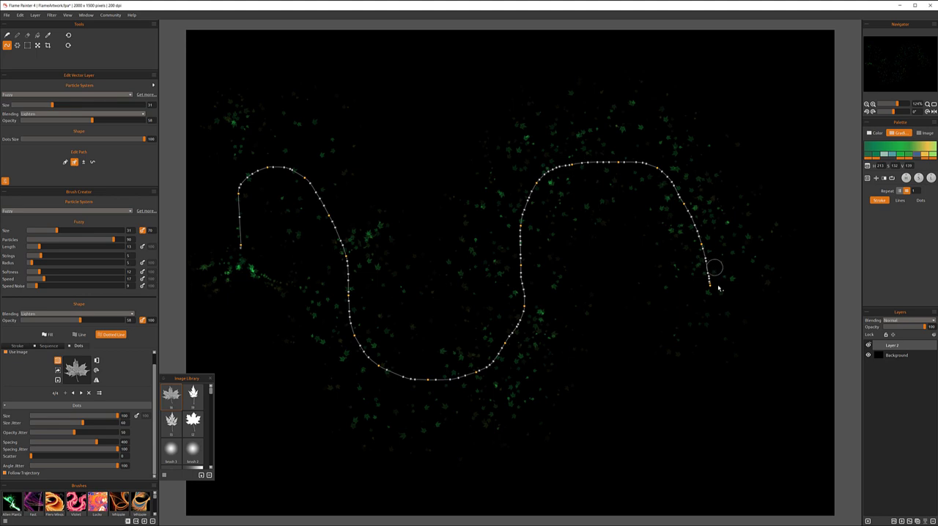
pyautogui.moveTo(263, 393)
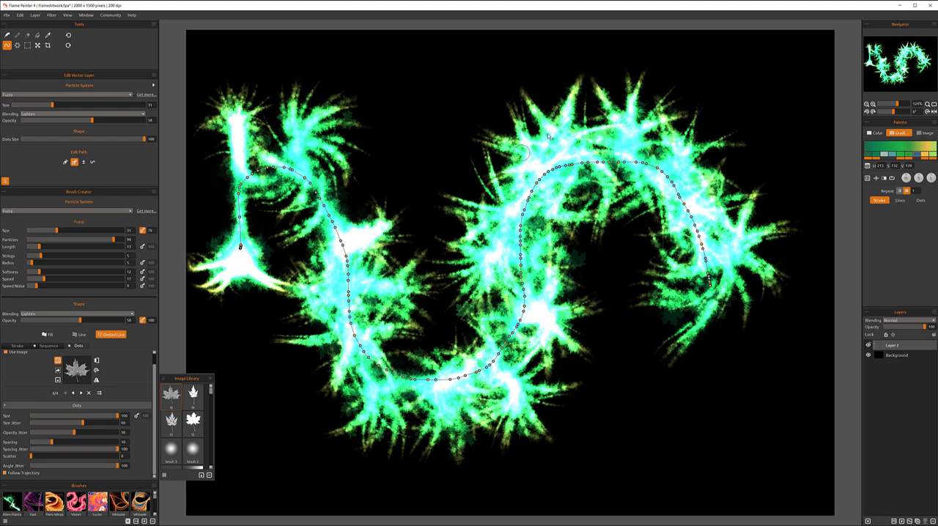
pyautogui.moveTo(711, 214)
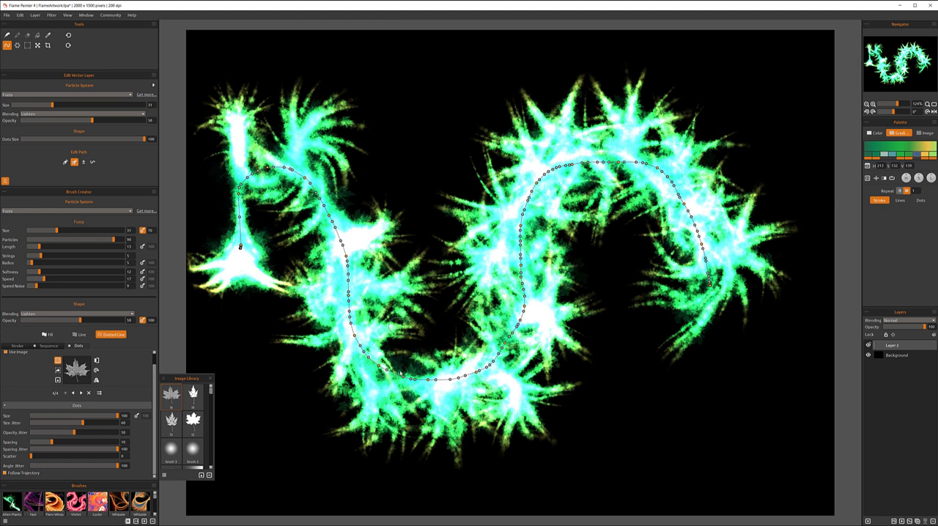
pyautogui.moveTo(686, 155)
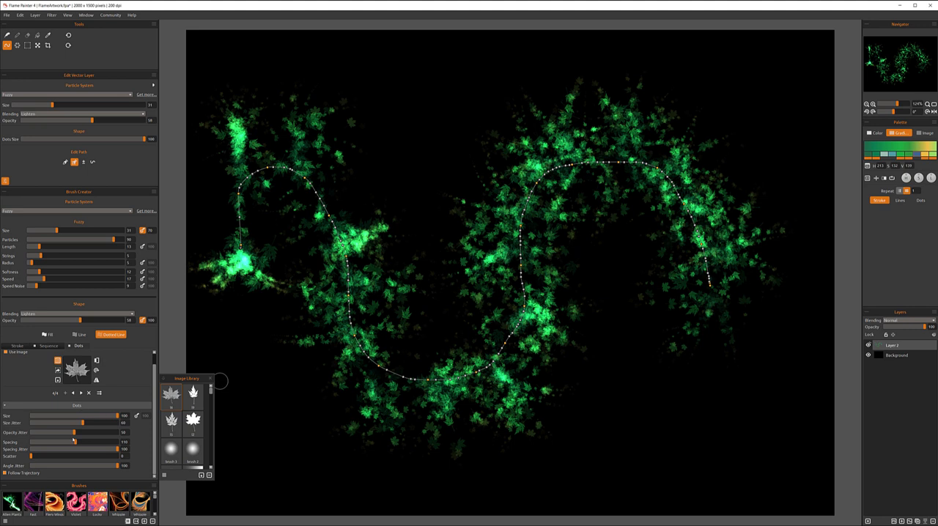
# Adjust particle size and spacing so leaves gather in thick clusters.
pyautogui.moveTo(73, 443); pyautogui.dragTo(86, 442)
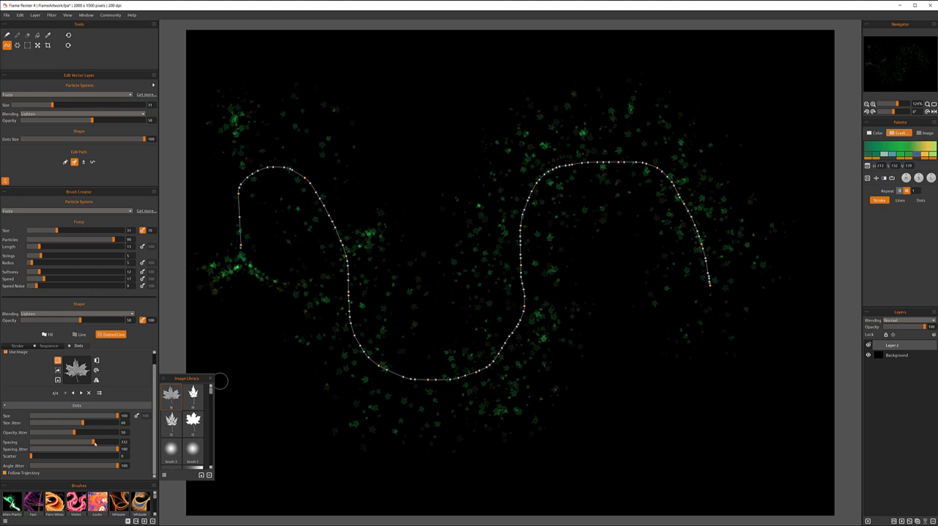
pyautogui.moveTo(94, 442); pyautogui.dragTo(90, 443)
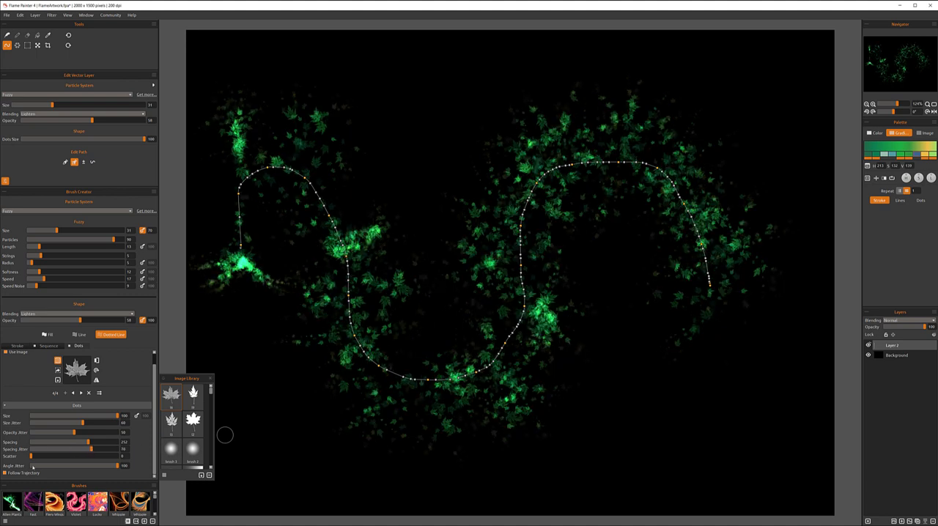
# Adjust particle spacing and spread so leaves distribute evenly and sparsely.
pyautogui.moveTo(31, 457); pyautogui.dragTo(65, 457)
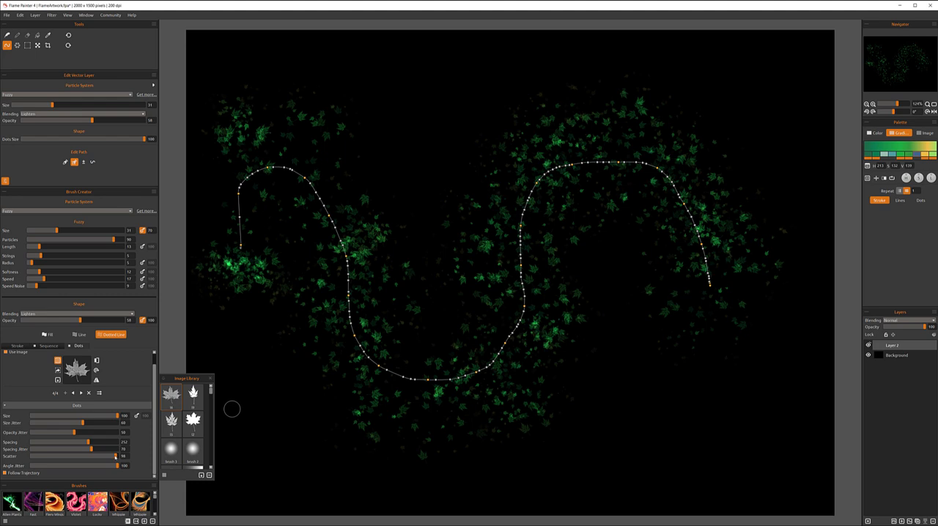
pyautogui.moveTo(114, 456); pyautogui.dragTo(50, 456)
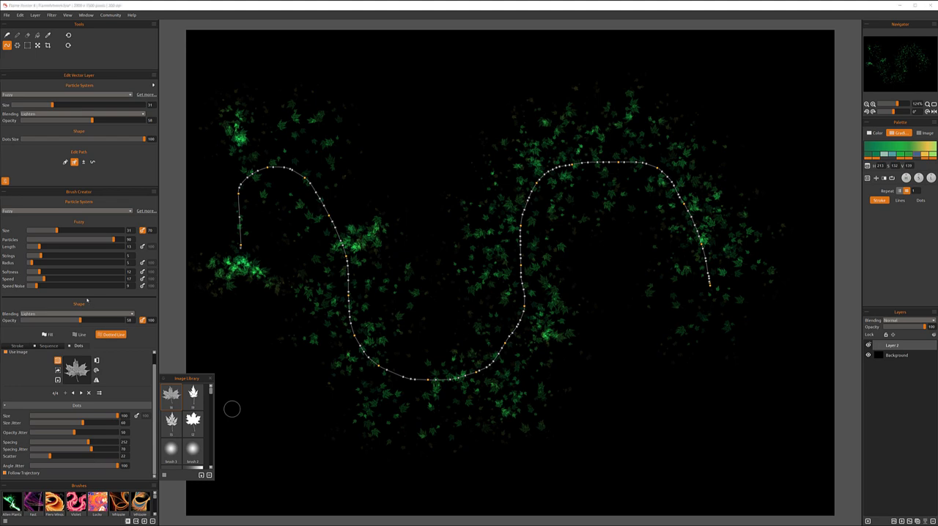
pyautogui.moveTo(219, 302)
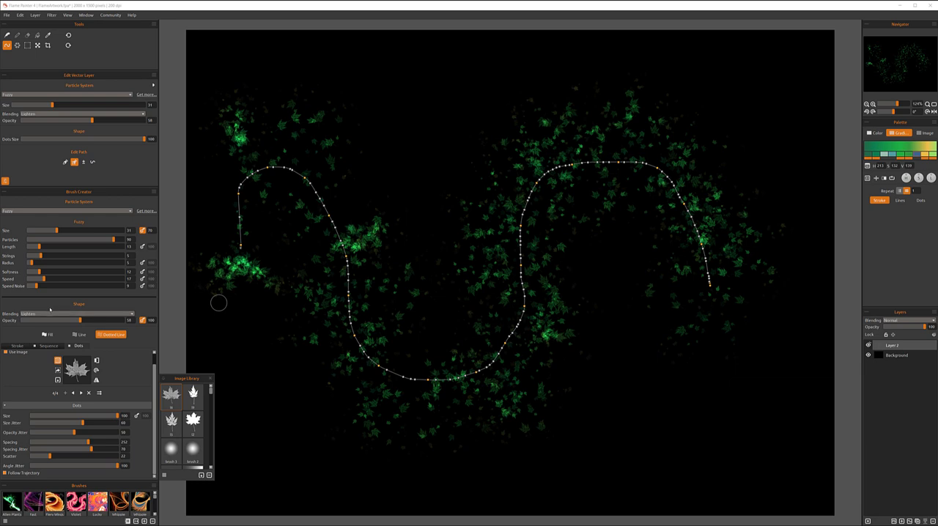
# Switch the Color section's Blending mode twice so the leaf particles glow brighter green.
pyautogui.click(79, 313)
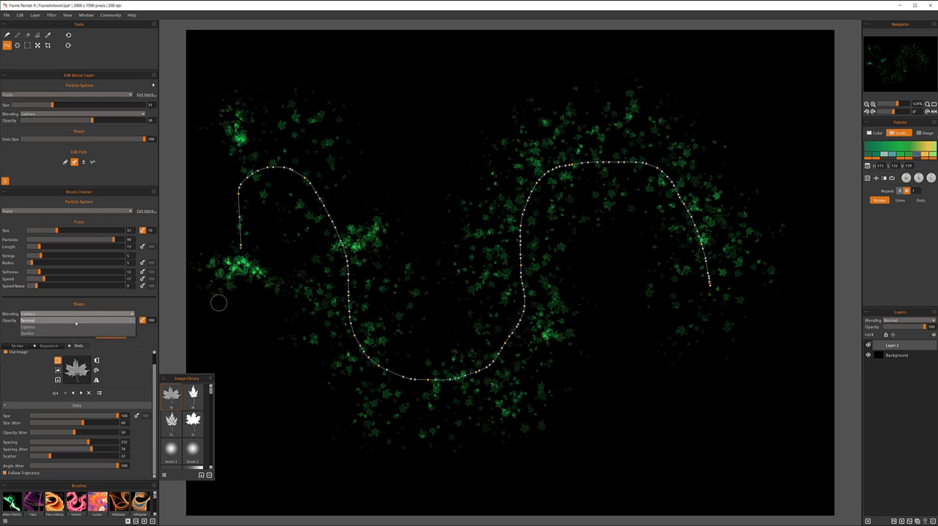
pyautogui.click(76, 321)
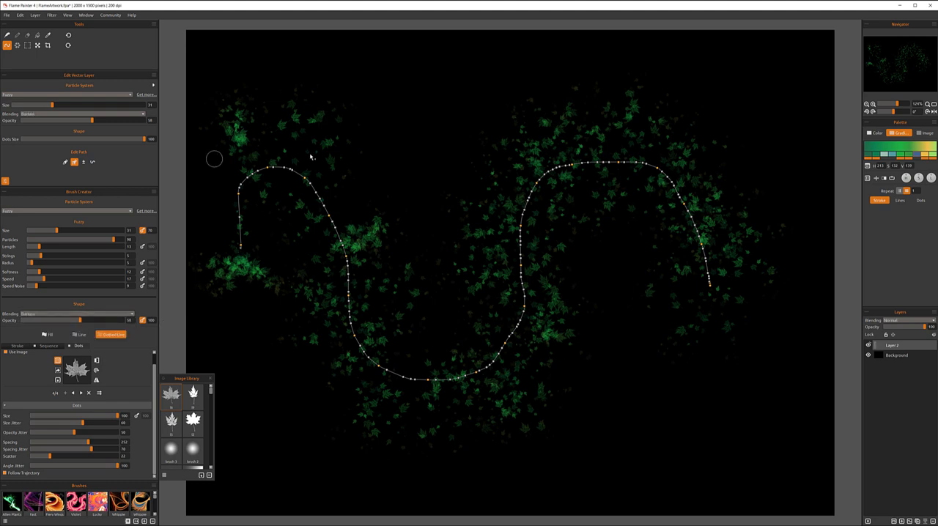
pyautogui.click(68, 313)
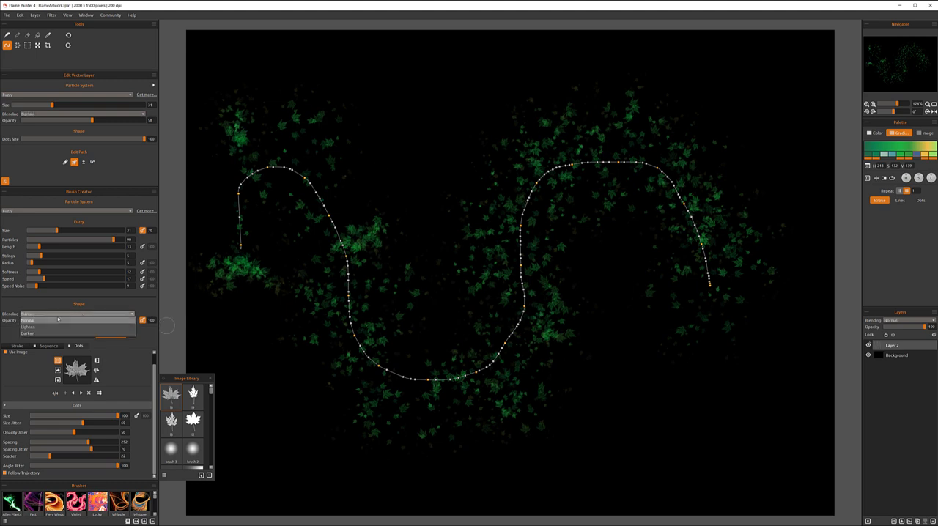
pyautogui.click(28, 327)
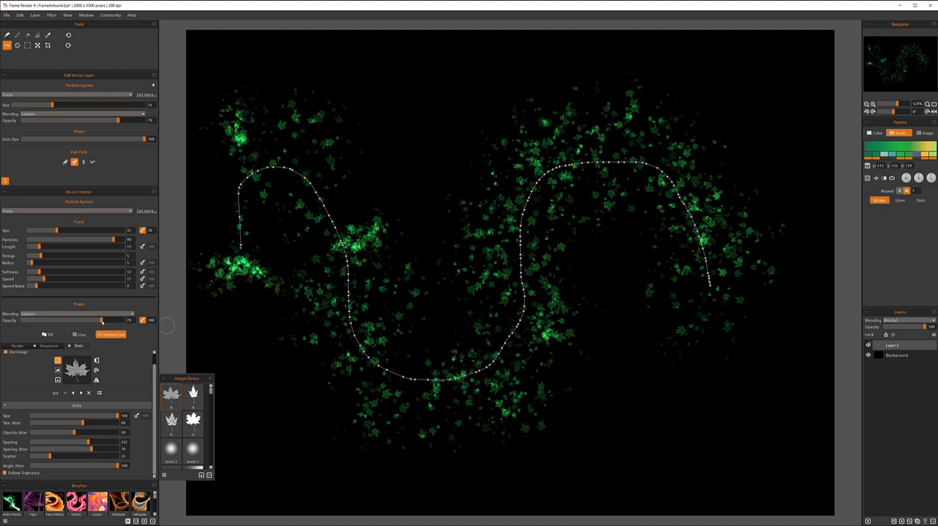
pyautogui.moveTo(16, 221)
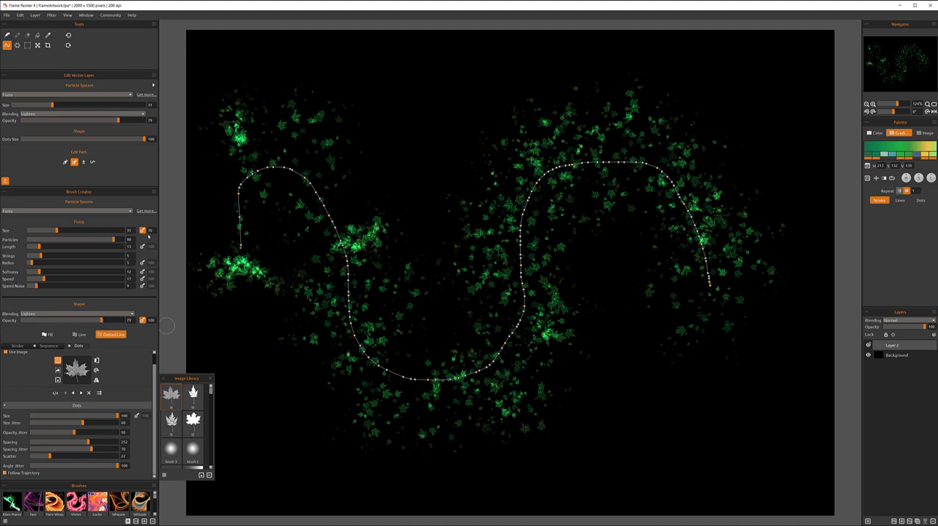
# Enlarge the leaf particles, then stroke the brush along the dashed S-shaped guide curve.
pyautogui.moveTo(56, 230); pyautogui.dragTo(65, 230)
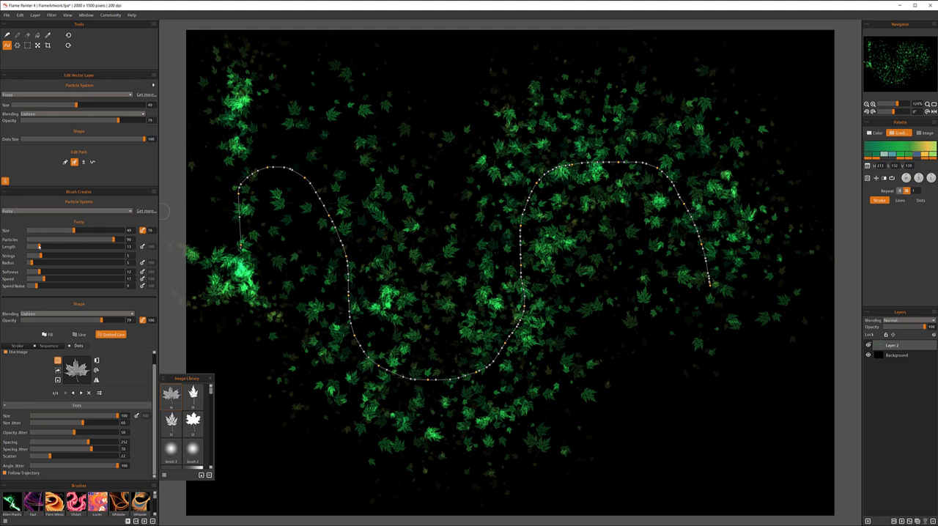
pyautogui.moveTo(35, 246); pyautogui.dragTo(41, 246)
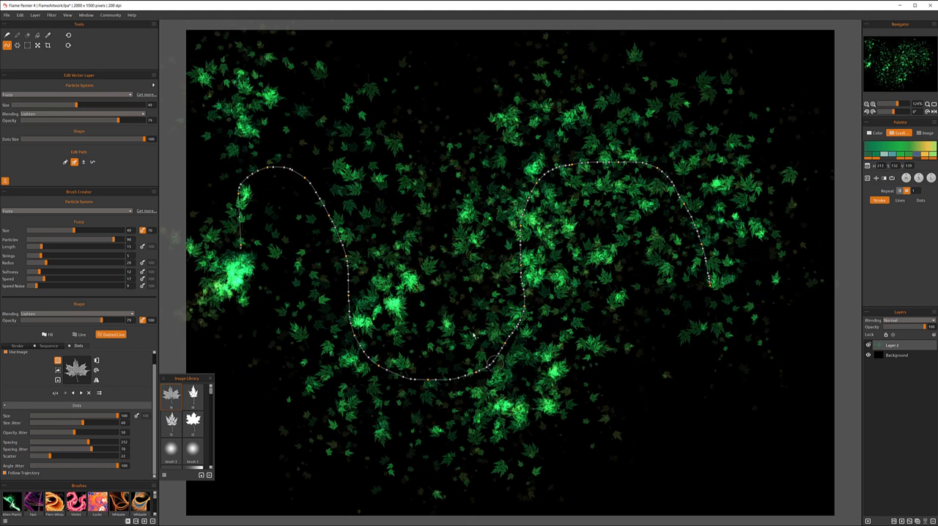
pyautogui.moveTo(308, 401)
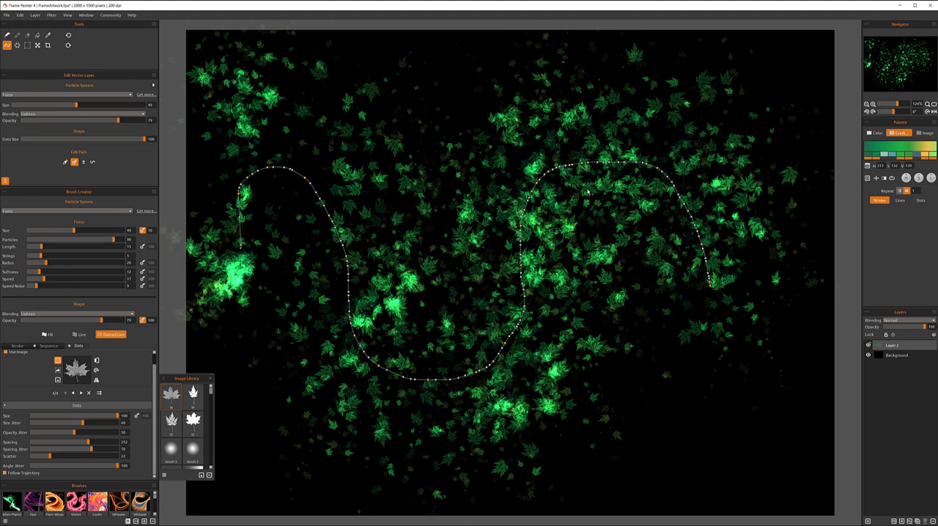
pyautogui.moveTo(505, 264)
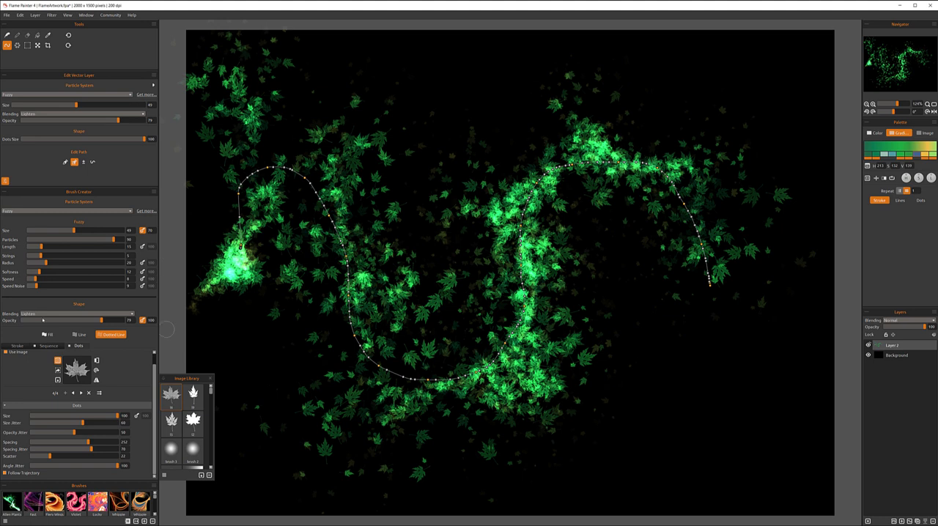
pyautogui.moveTo(41, 279); pyautogui.dragTo(50, 278)
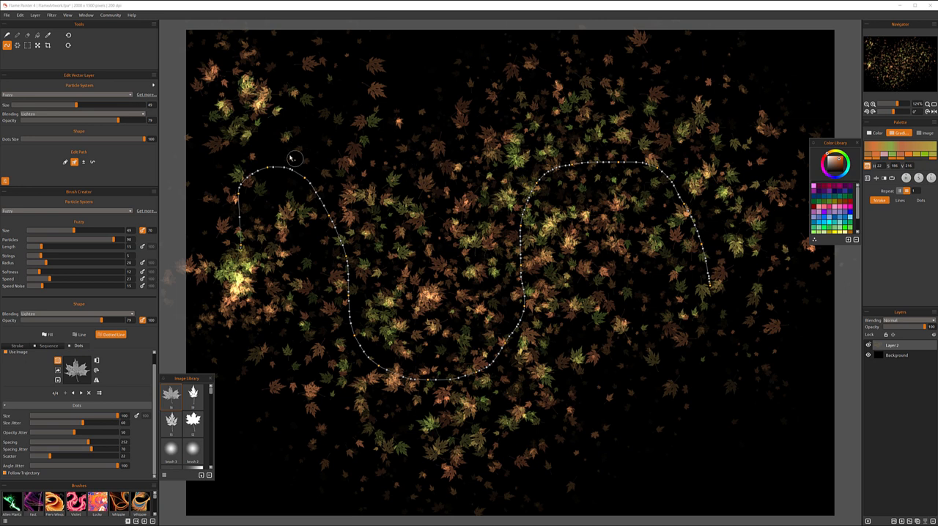
pyautogui.moveTo(750, 284)
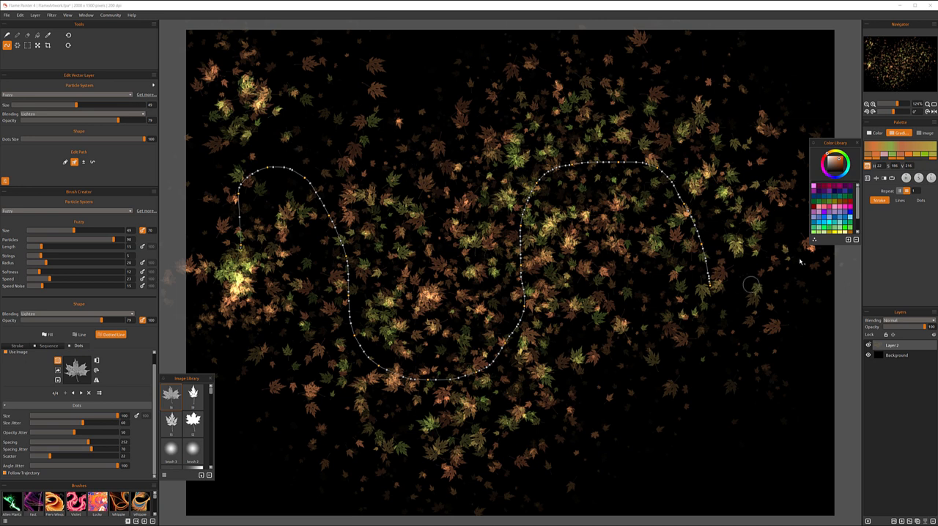
pyautogui.moveTo(788, 120)
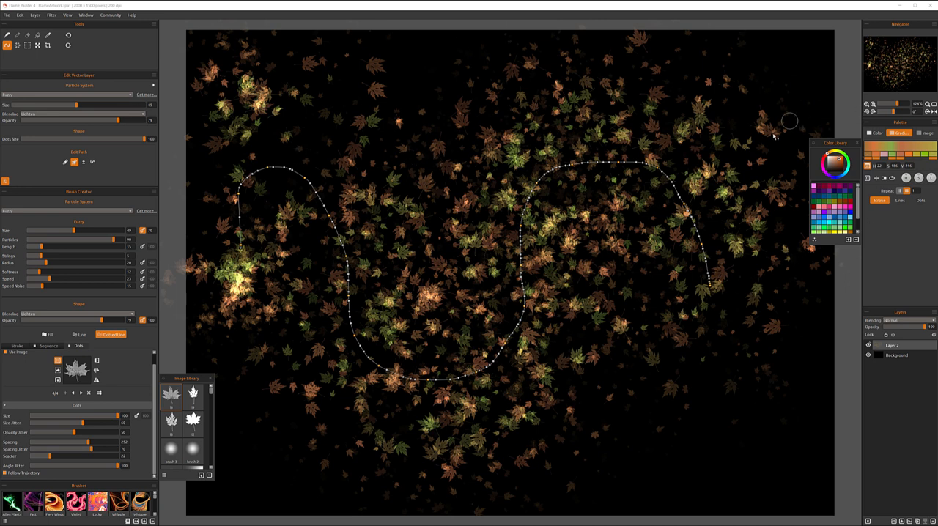
pyautogui.moveTo(800, 210)
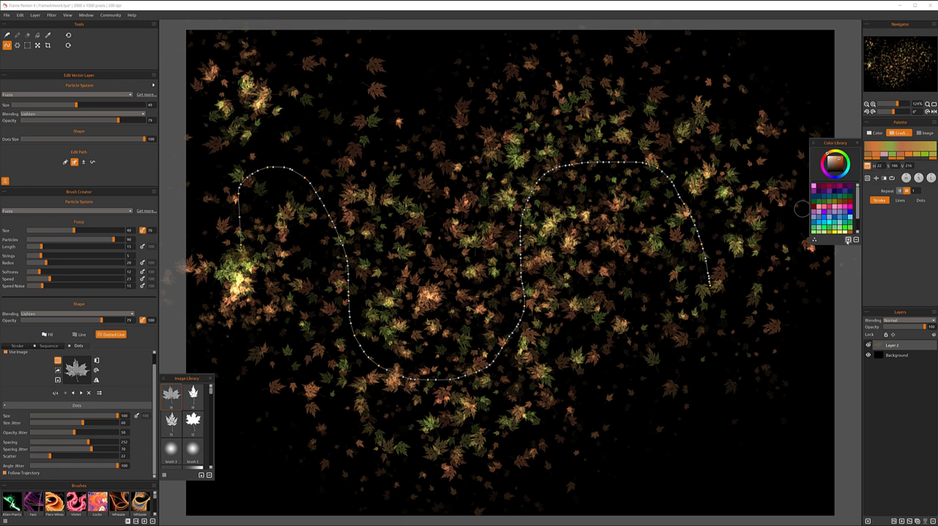
pyautogui.moveTo(808, 157)
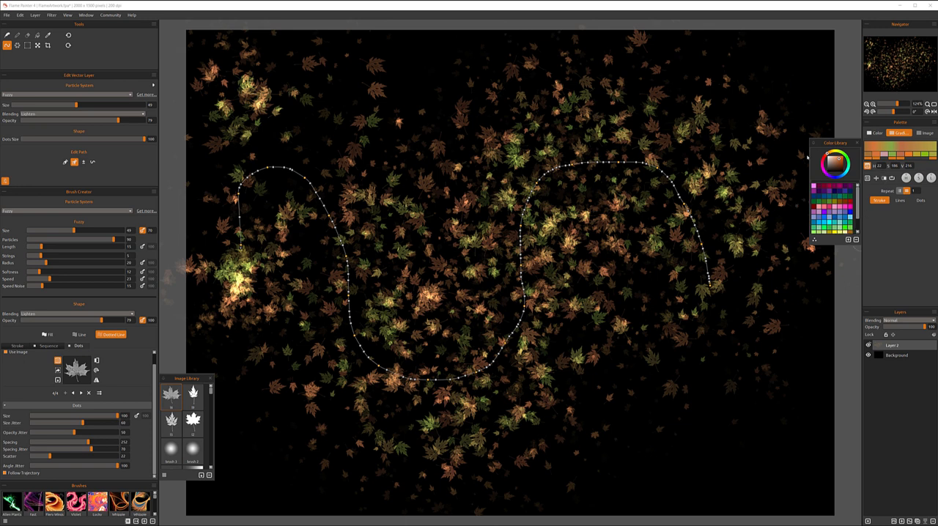
pyautogui.moveTo(197, 211)
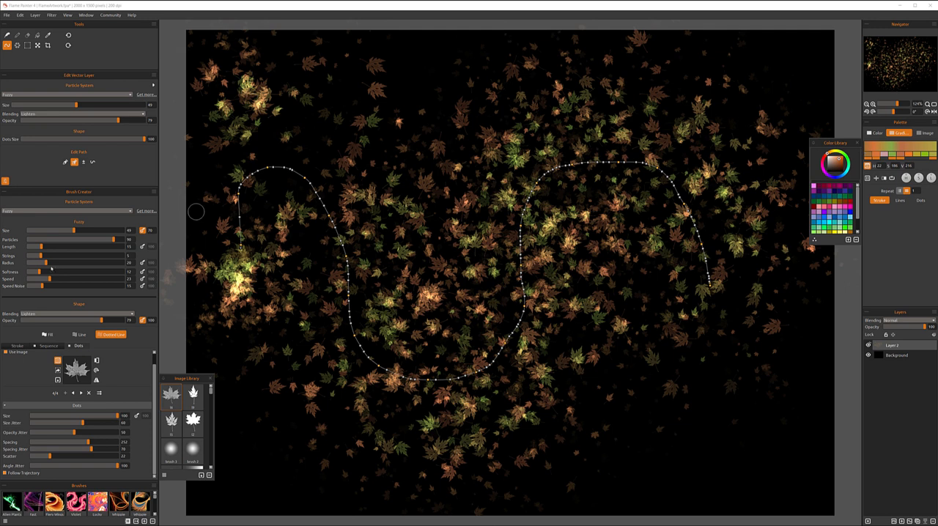
pyautogui.moveTo(799, 187)
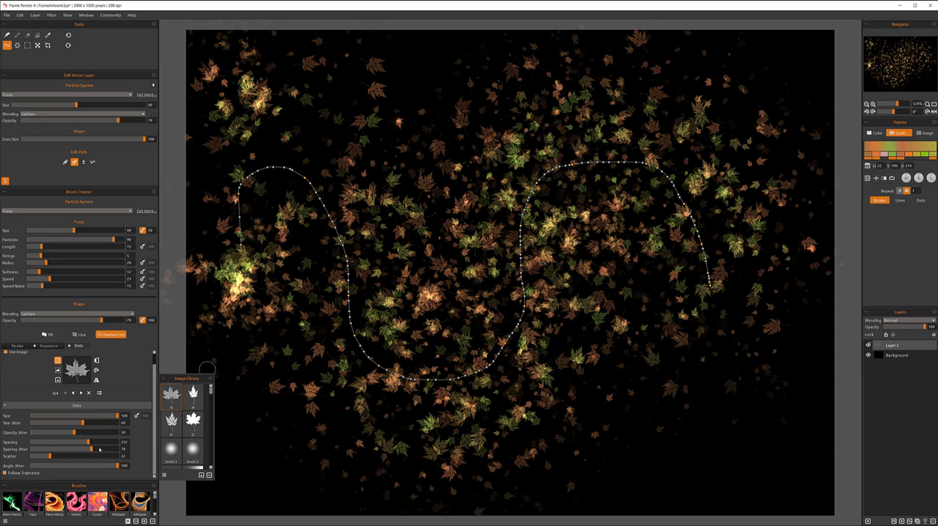
pyautogui.moveTo(696, 359)
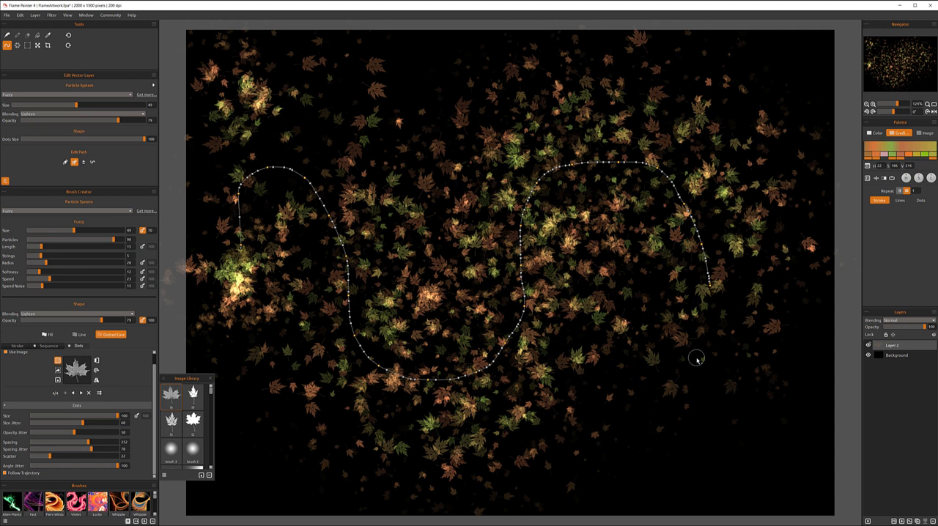
pyautogui.moveTo(188, 504)
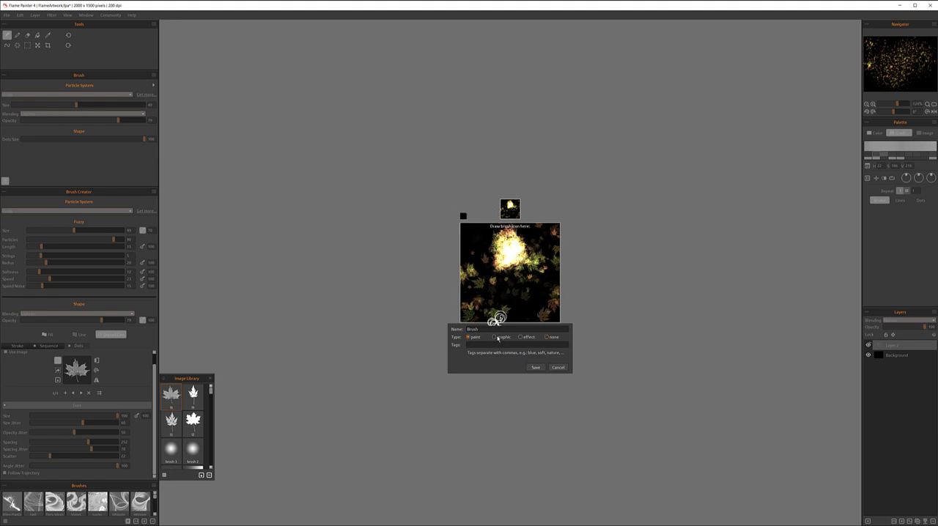
# Choose the brush type category for the leaf preset in the Save Brush dialog.
pyautogui.click(495, 337)
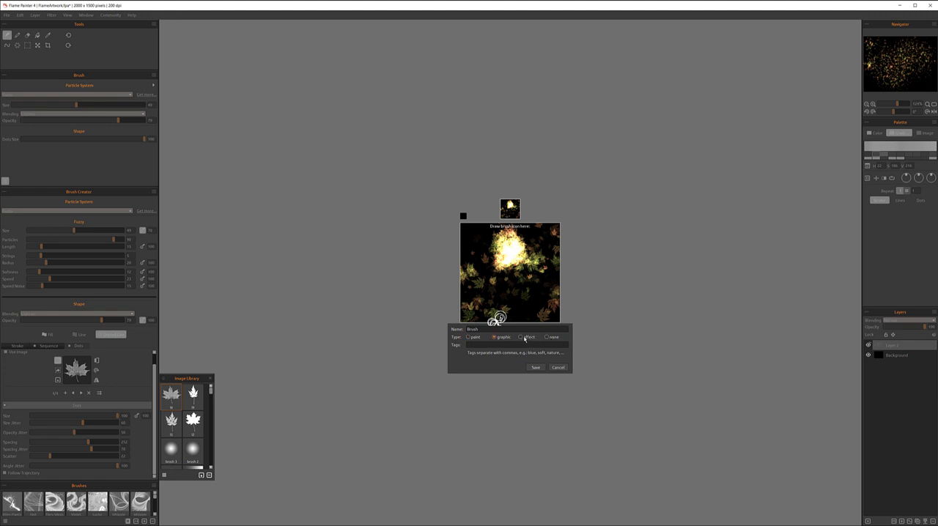
pyautogui.click(469, 337)
pyautogui.write('F')
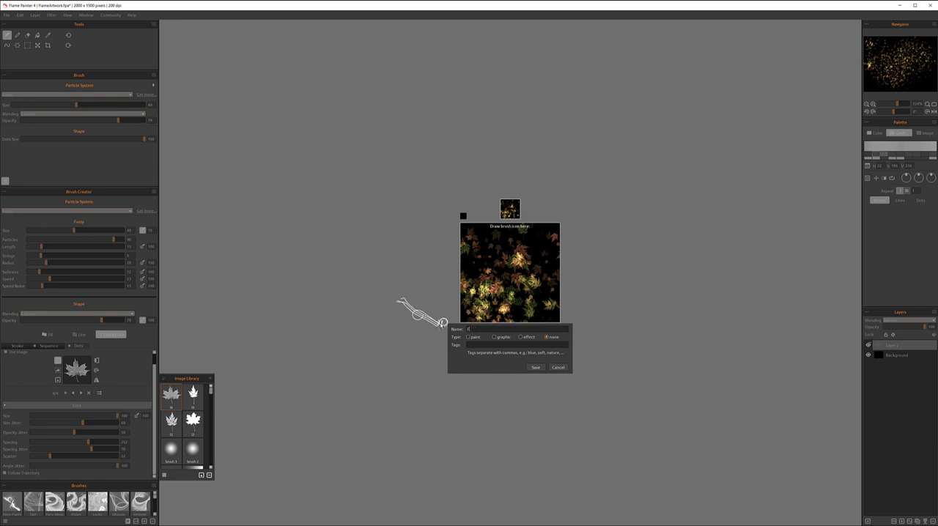
# Name and tag the preset with 'all', 'leaves', 'fall' and save the brush.
pyautogui.write('all')
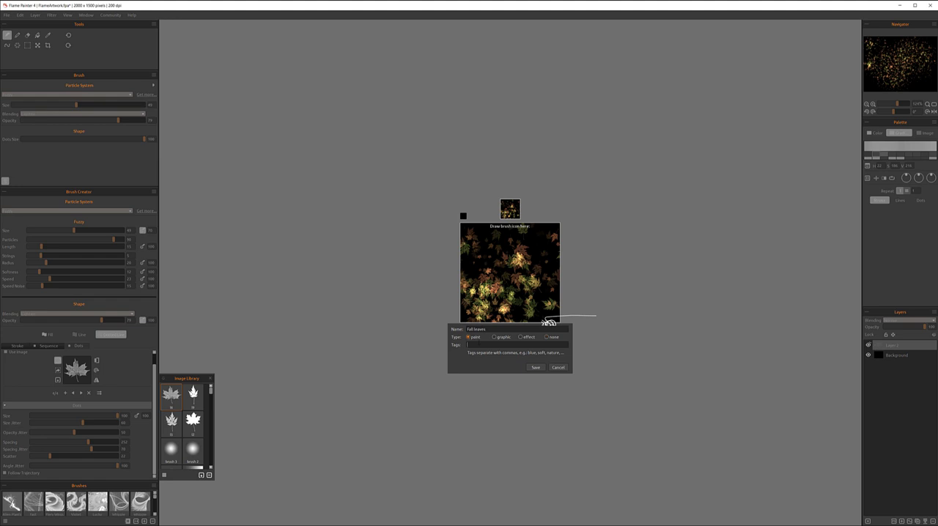
pyautogui.write('leaves')
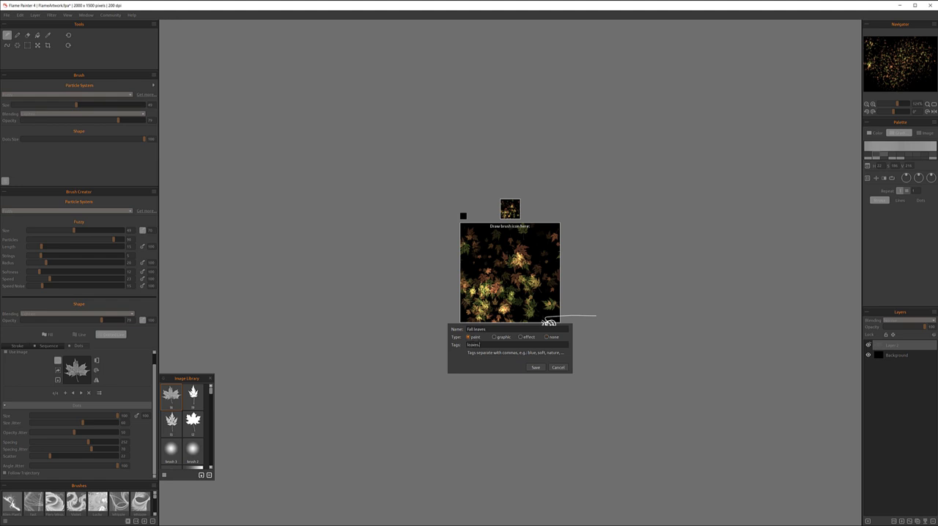
pyautogui.write('fall')
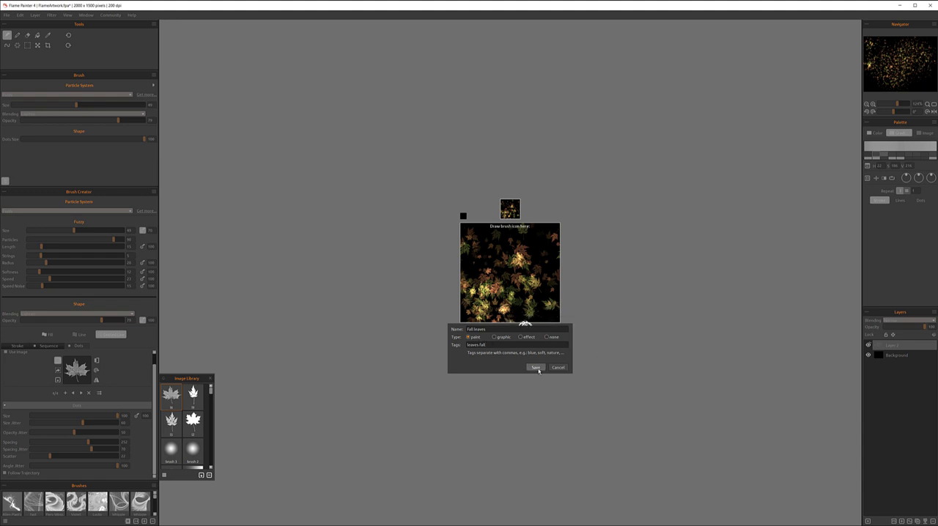
pyautogui.click(537, 366)
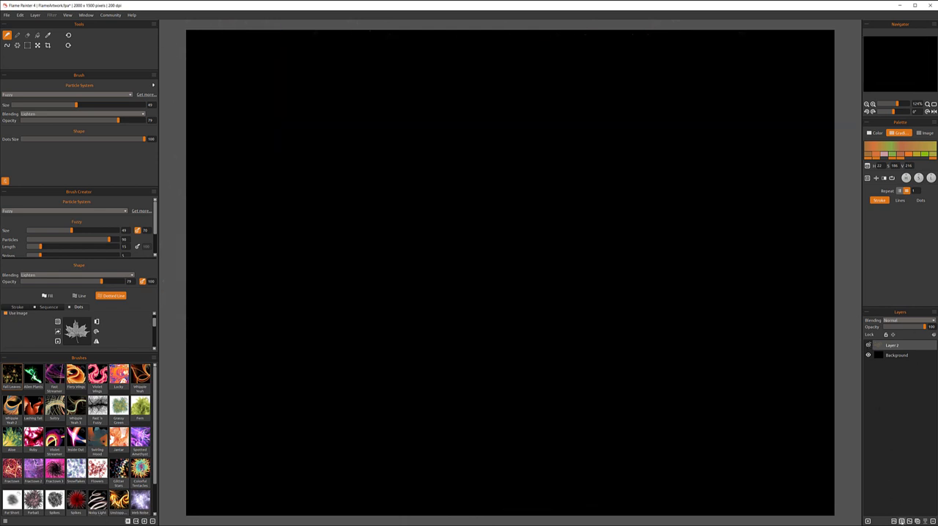
# Paint scattered orange, yellow and green maple leaves onto the newly added Layer 2.
pyautogui.moveTo(522, 285); pyautogui.dragTo(589, 262)
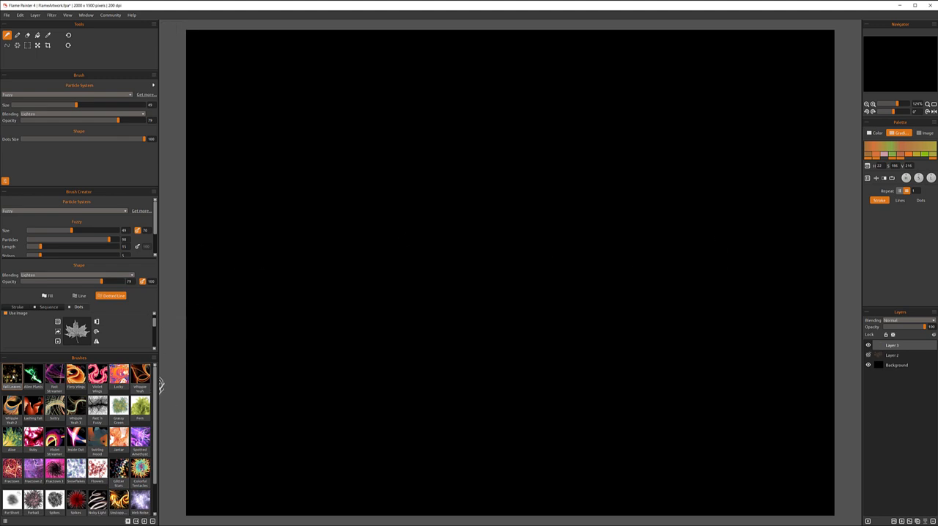
pyautogui.moveTo(164, 234); pyautogui.dragTo(217, 208)
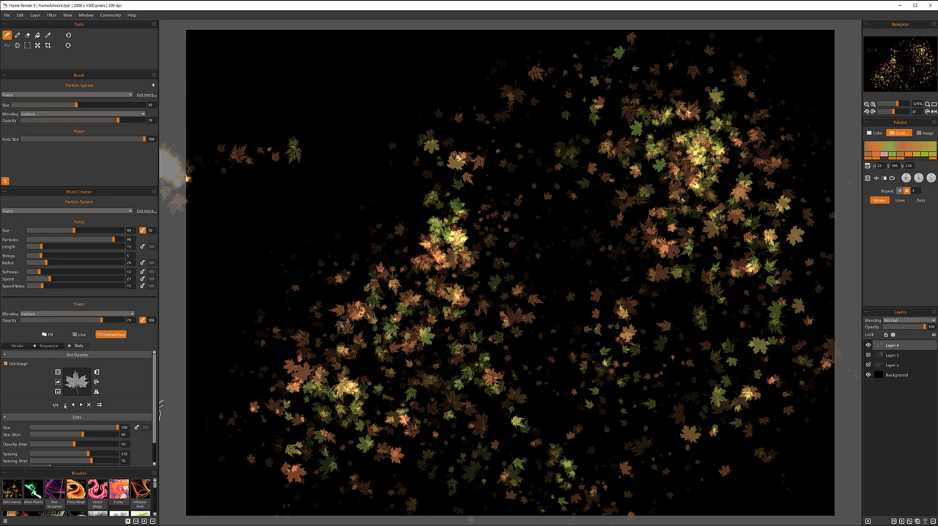
# Scatter leaves over the left, top and lower-right areas until the whole canvas is covered.
pyautogui.moveTo(223, 246); pyautogui.dragTo(290, 246)
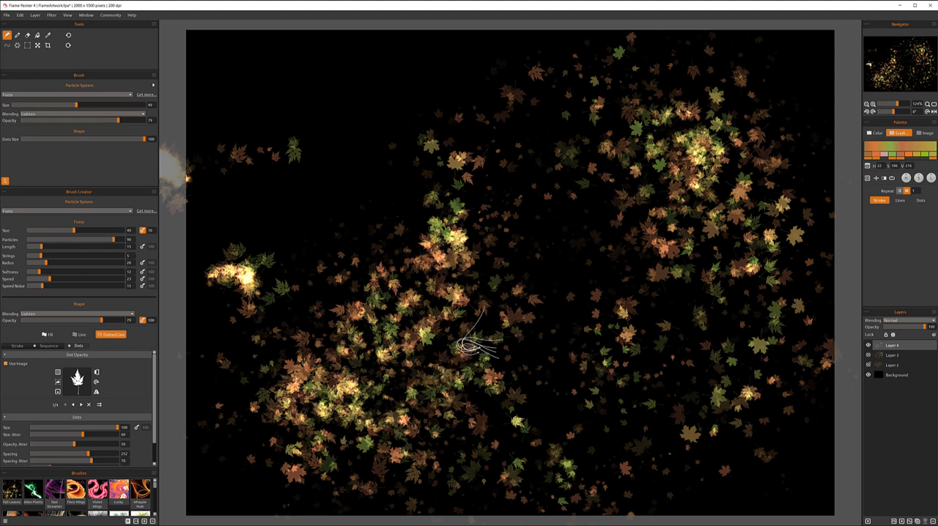
pyautogui.moveTo(476, 340); pyautogui.dragTo(718, 367)
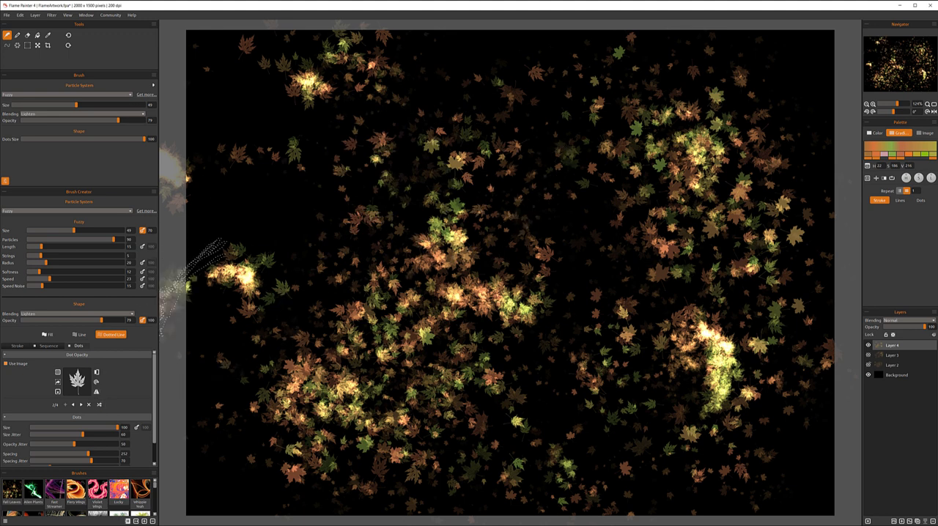
pyautogui.moveTo(219, 264); pyautogui.dragTo(571, 411)
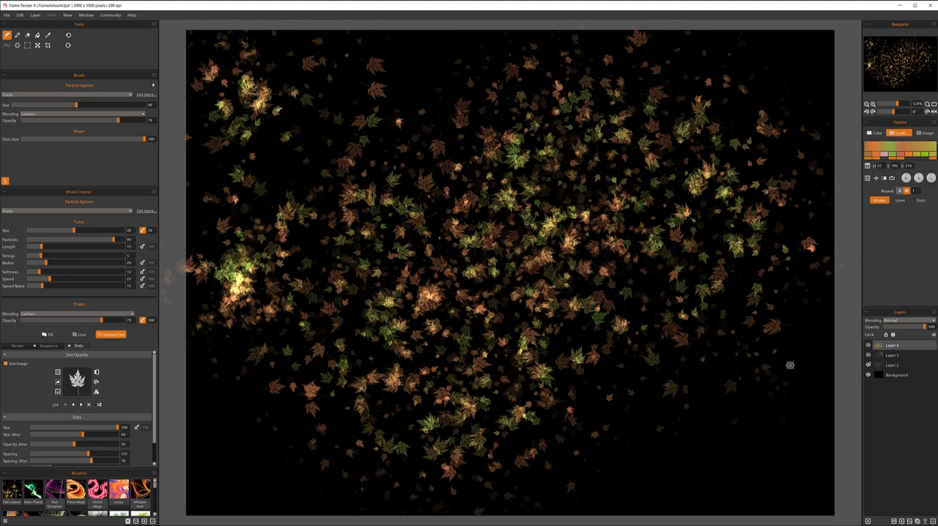
pyautogui.moveTo(570, 301)
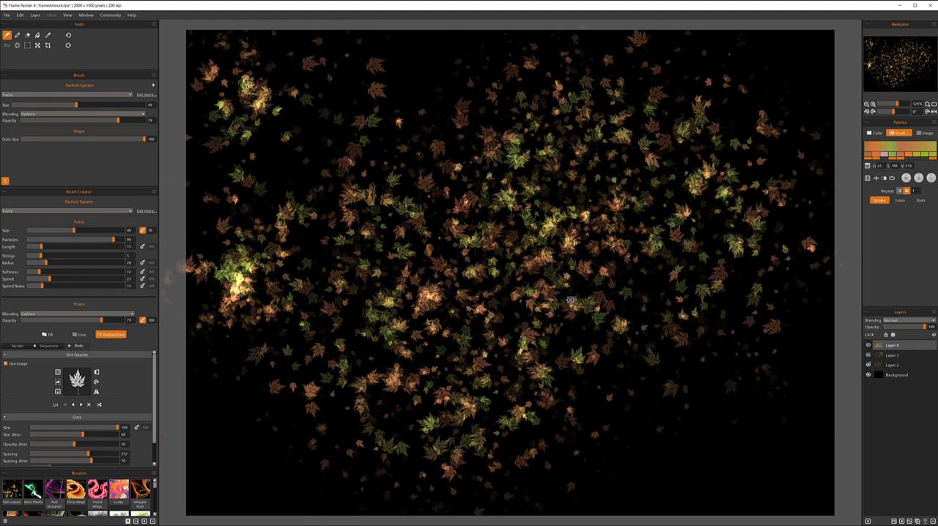